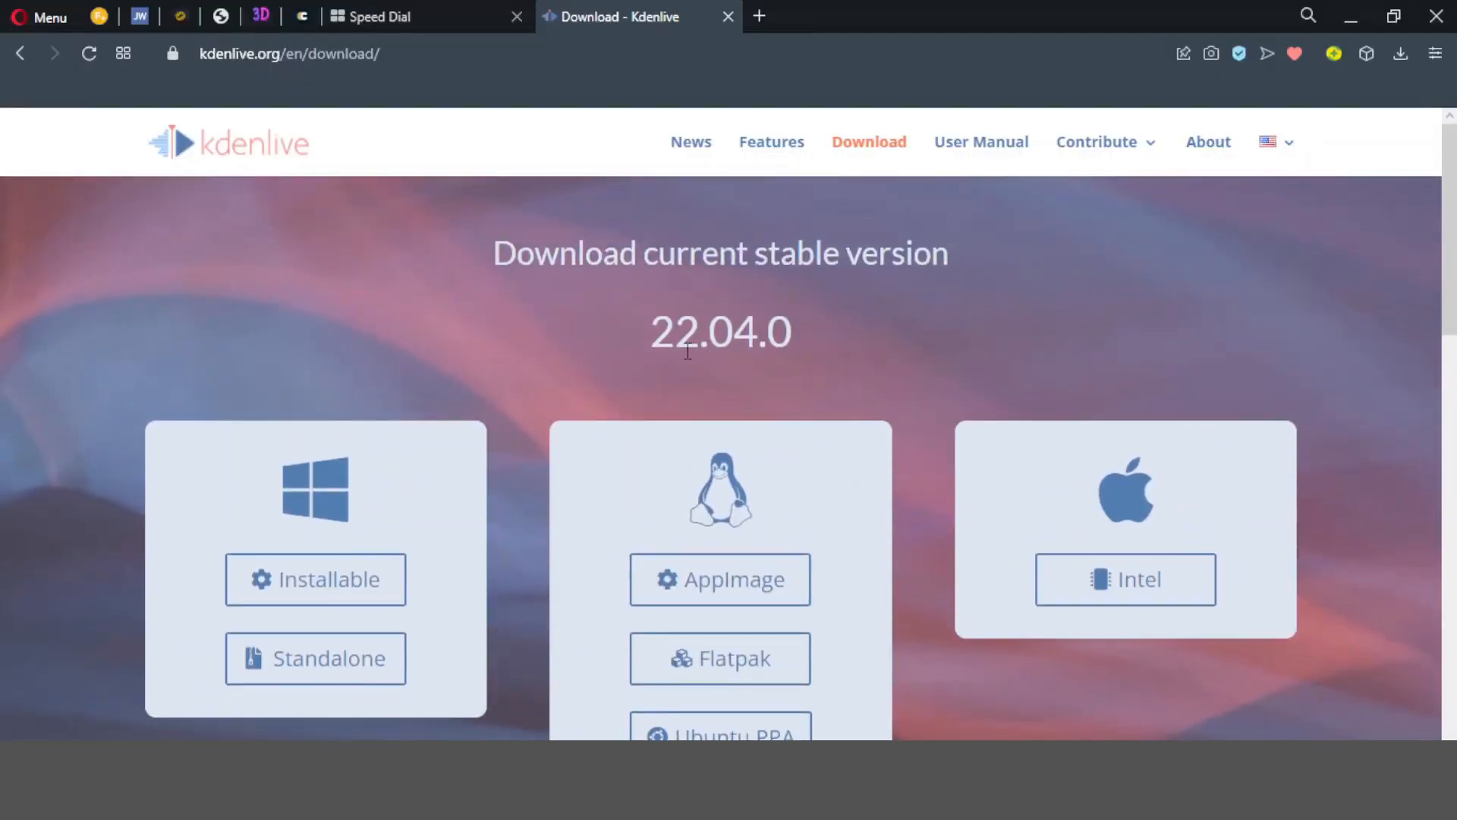
Add Bézier Curves from Color and Image correction and bend its tone curve into an S shape
scroll(down, 3)
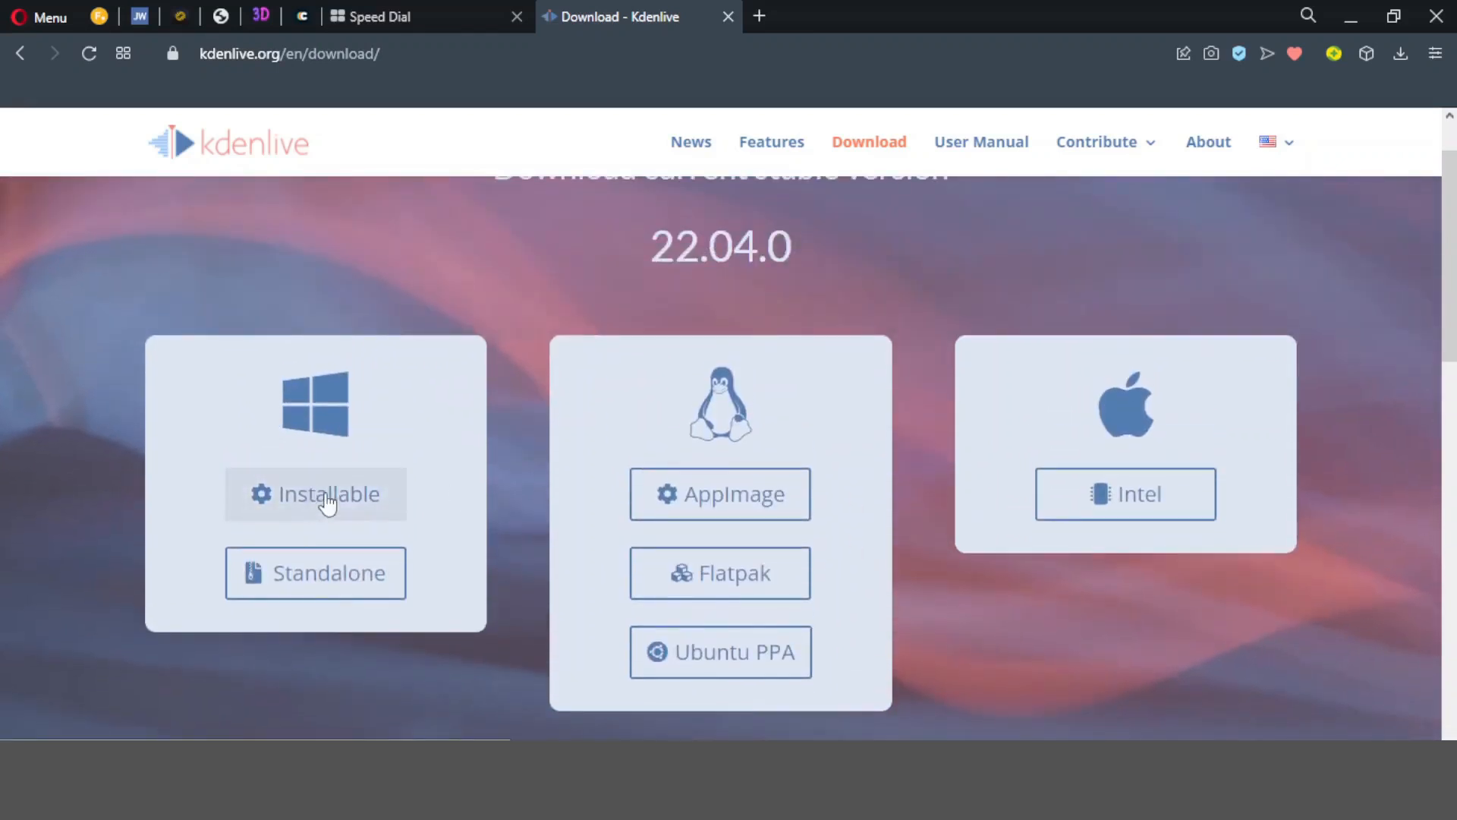
scroll(down, 3)
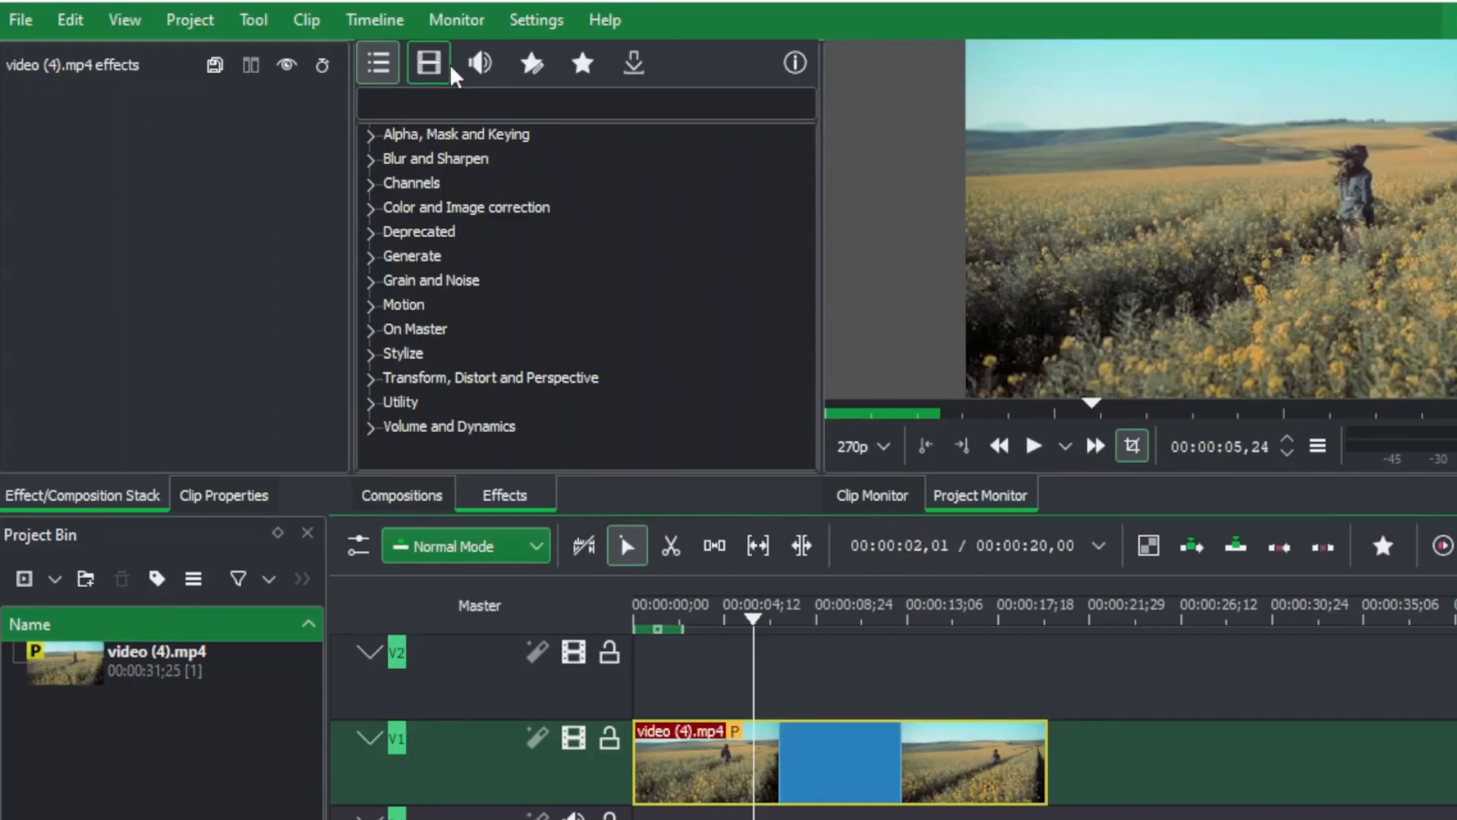
click(466, 183)
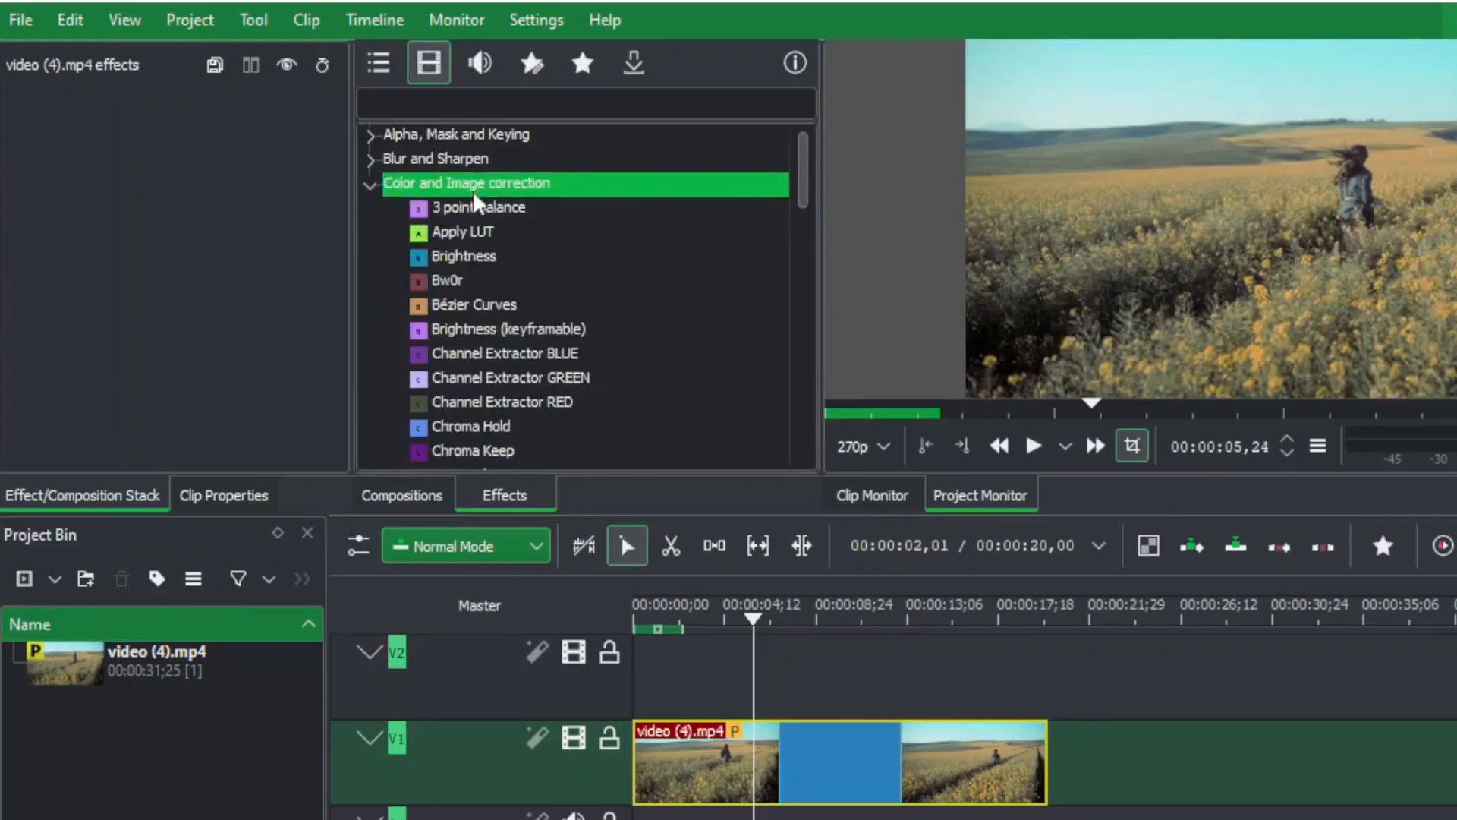
double_click(474, 304)
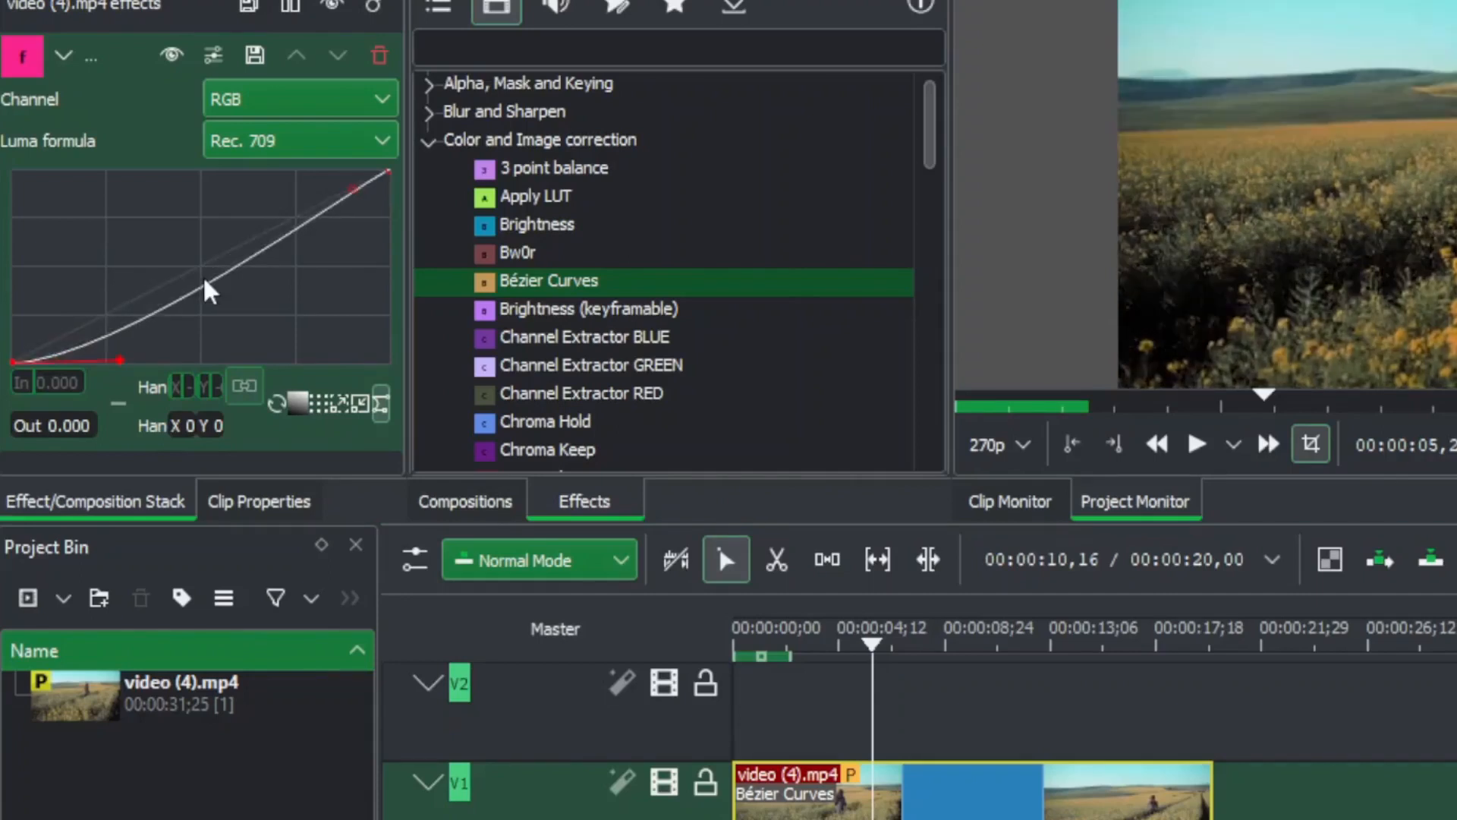
drag(205, 289, 167, 270)
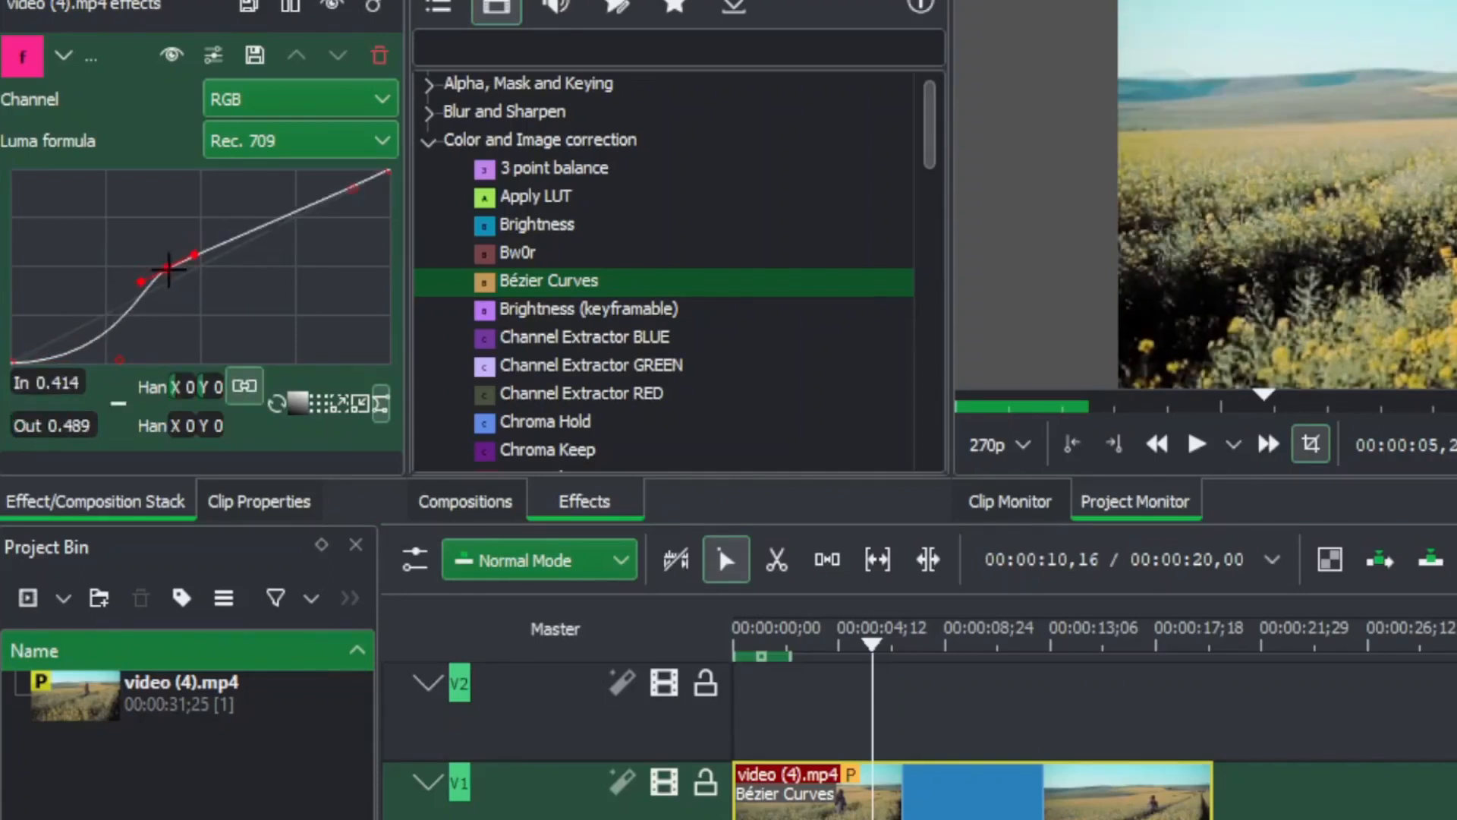
drag(169, 271, 200, 258)
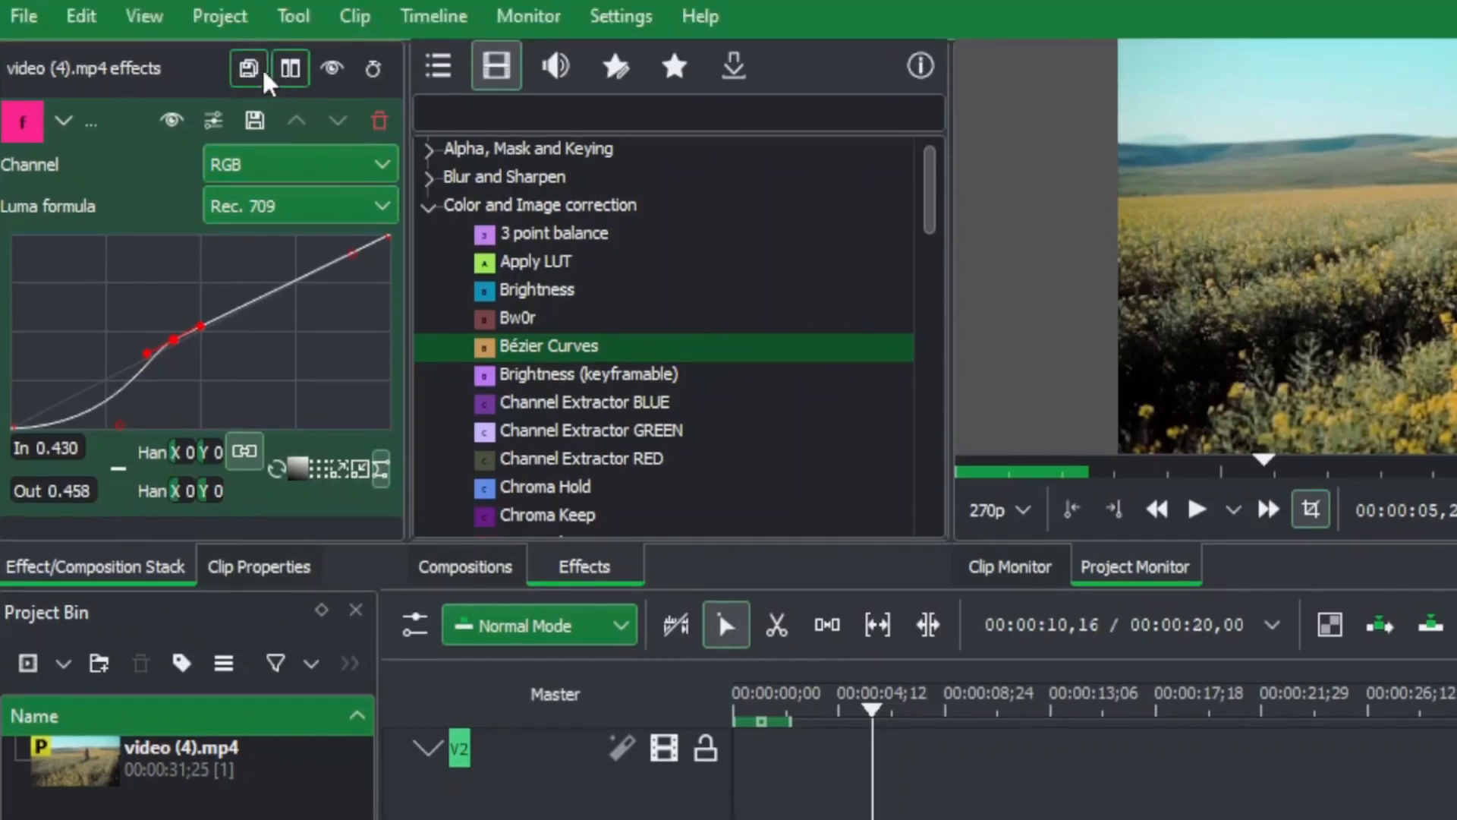
mouse_move(248, 67)
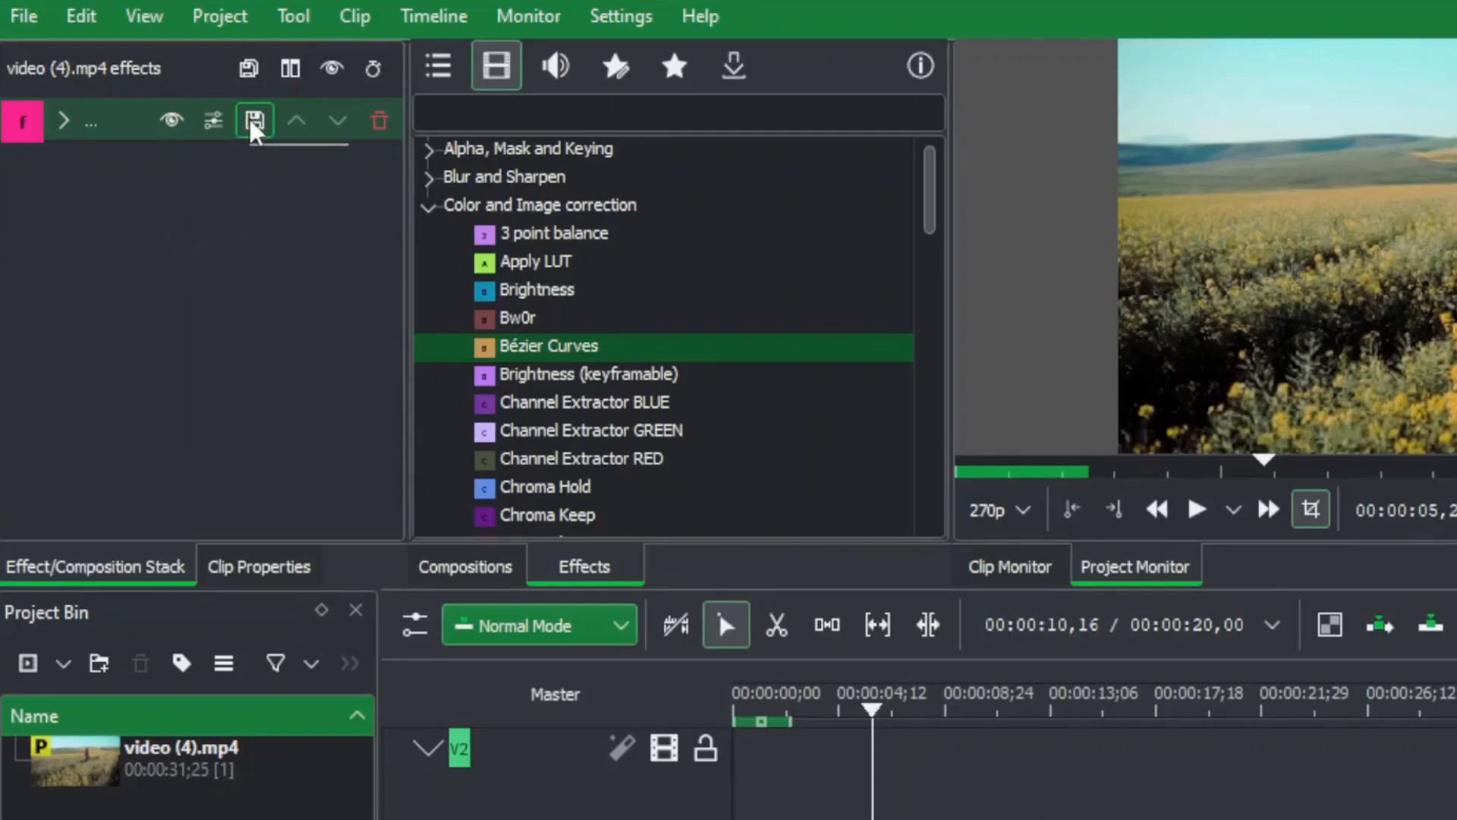
mouse_move(557, 192)
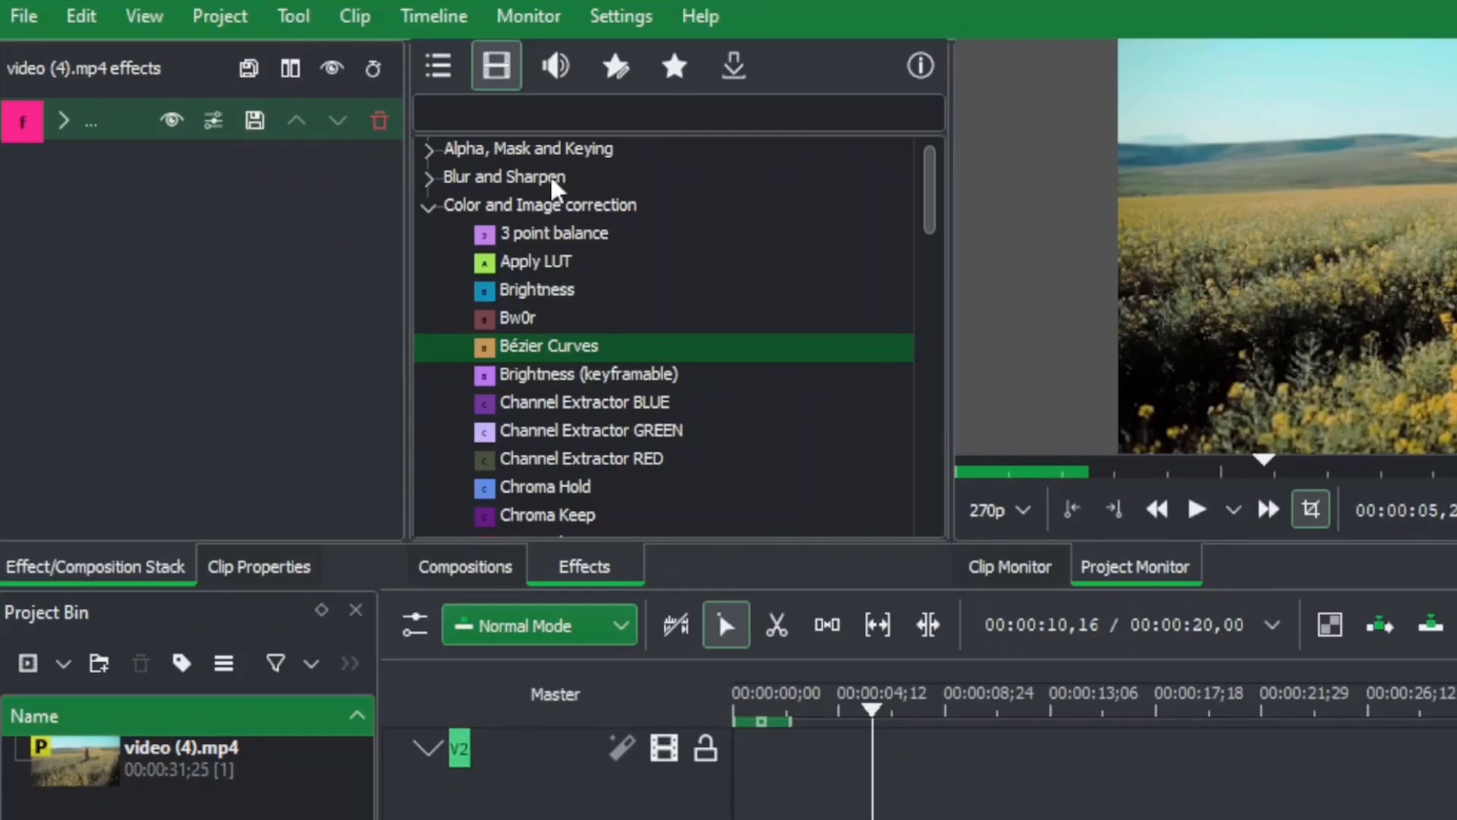
Export the CurveADJ custom effect as an XML file and save it
click(614, 66)
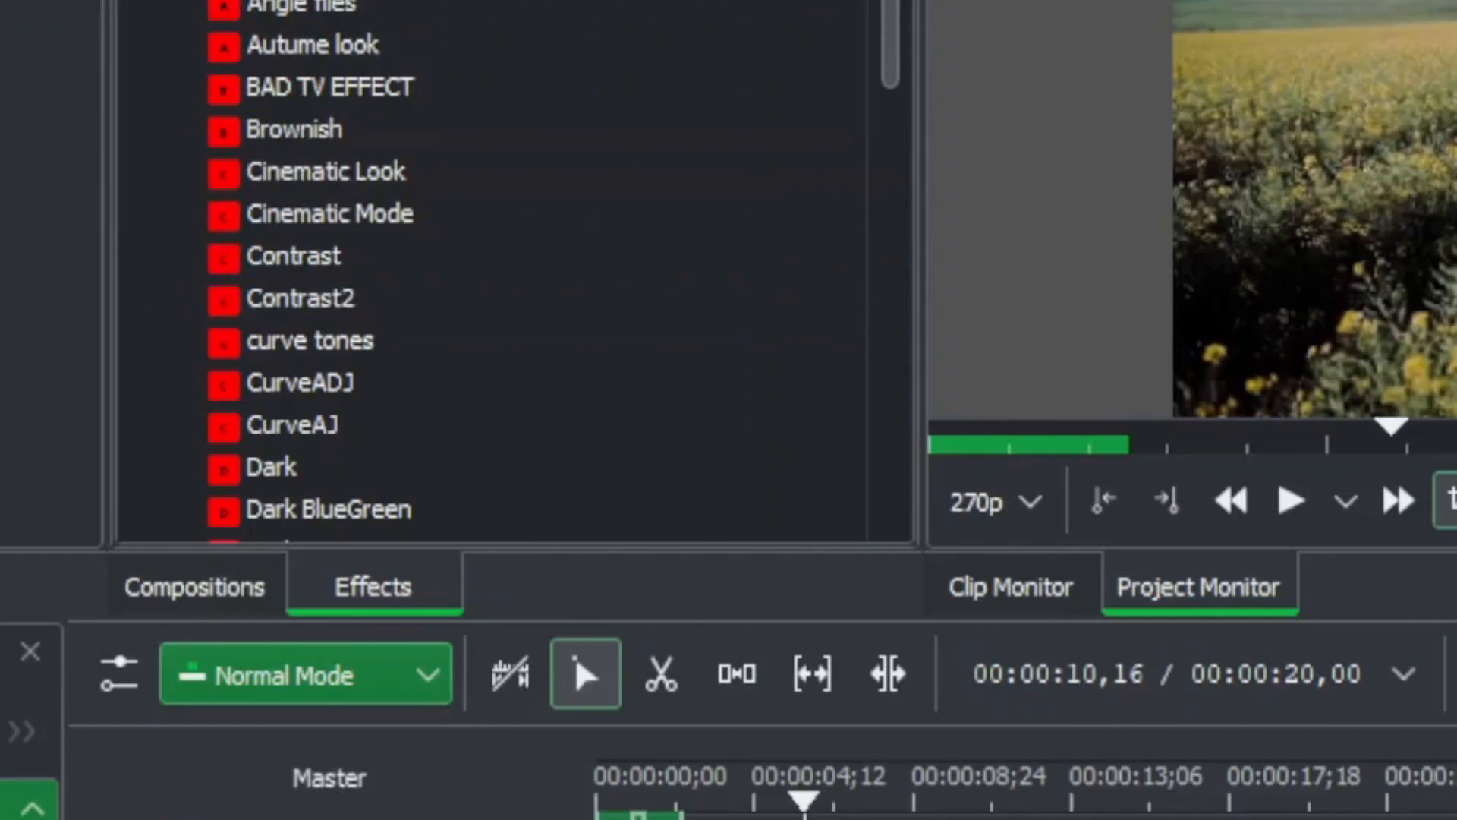
click(329, 214)
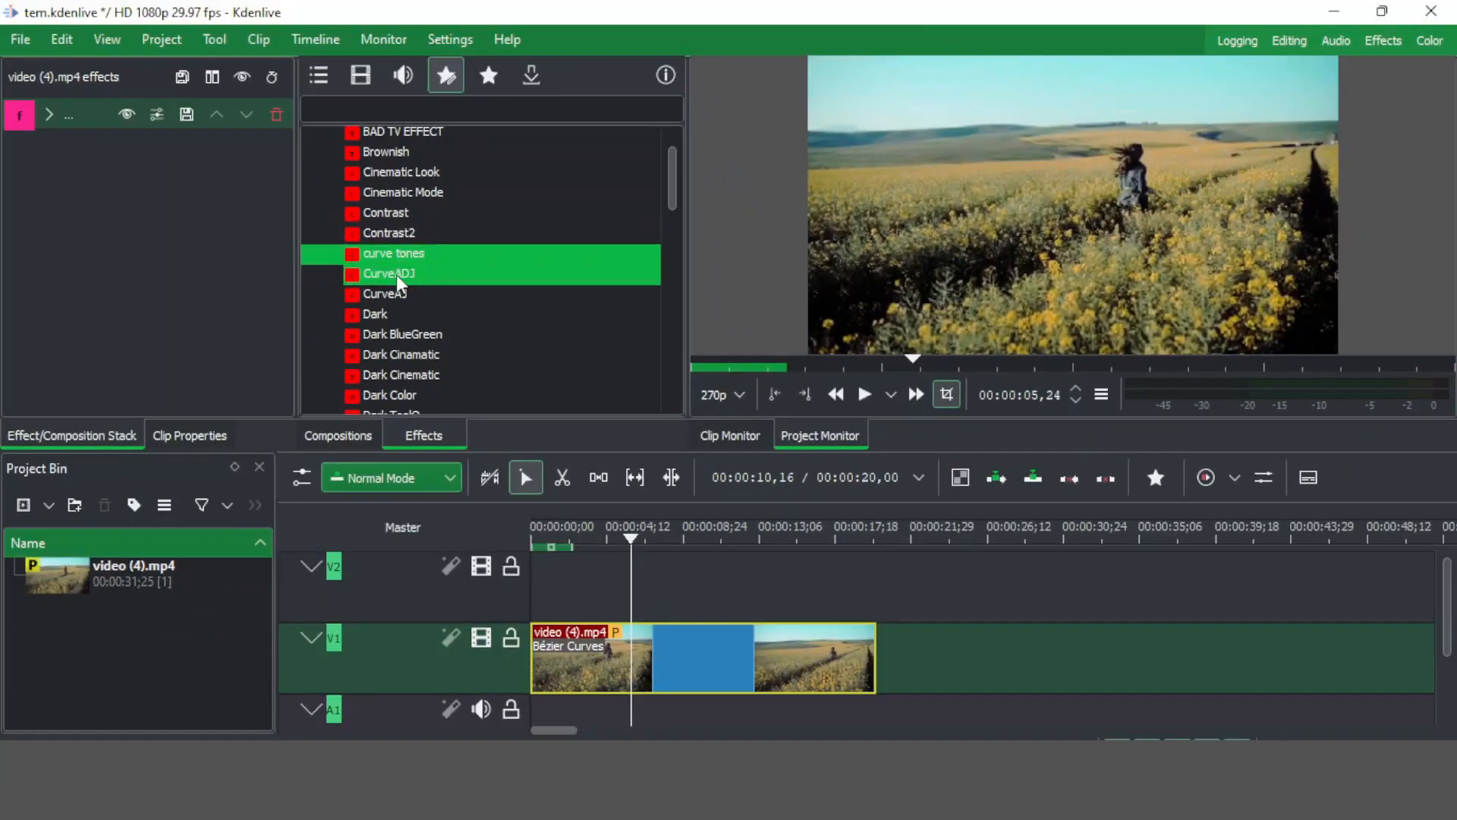
right_click(389, 273)
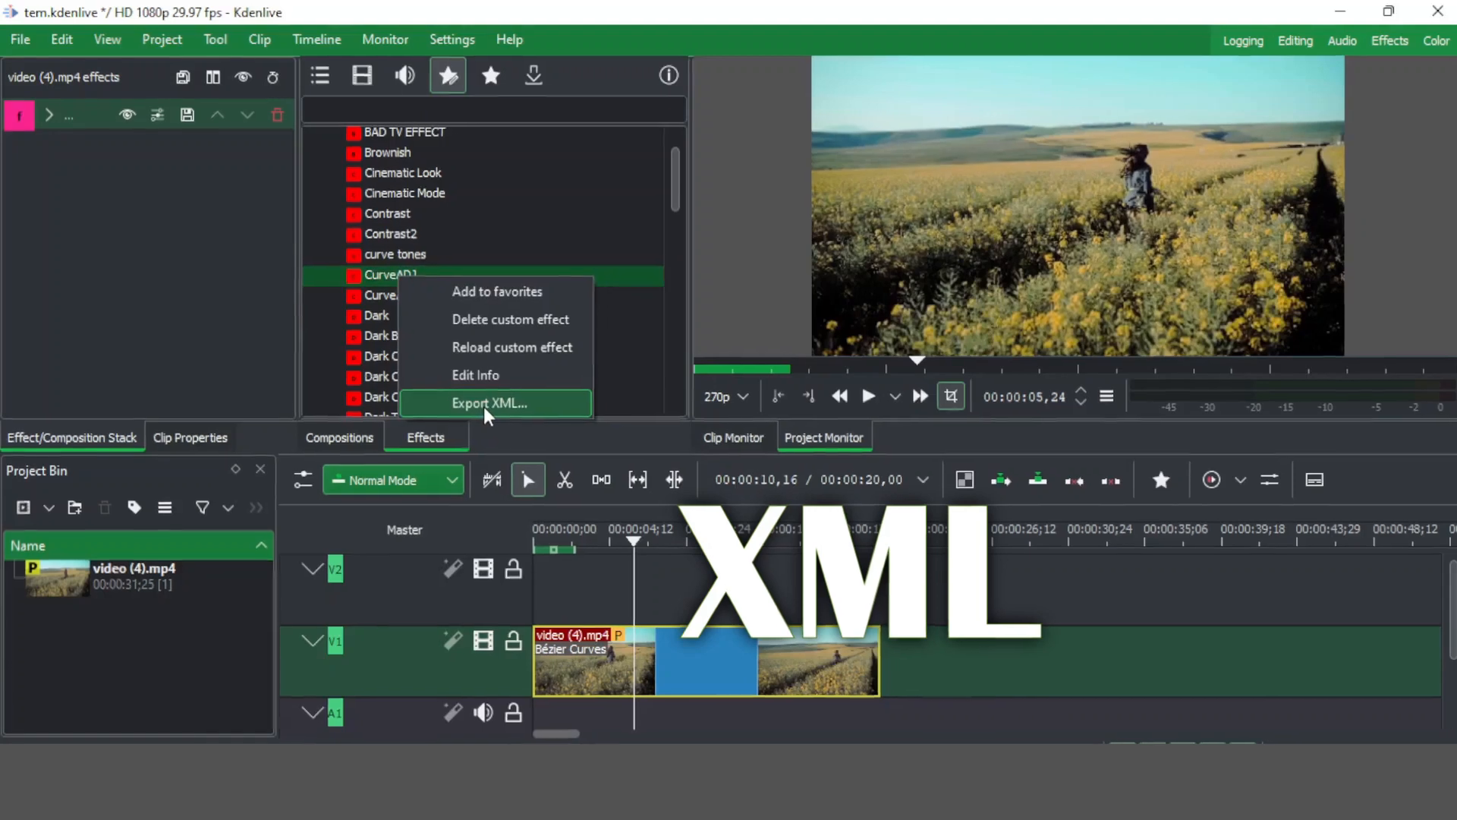
click(490, 403)
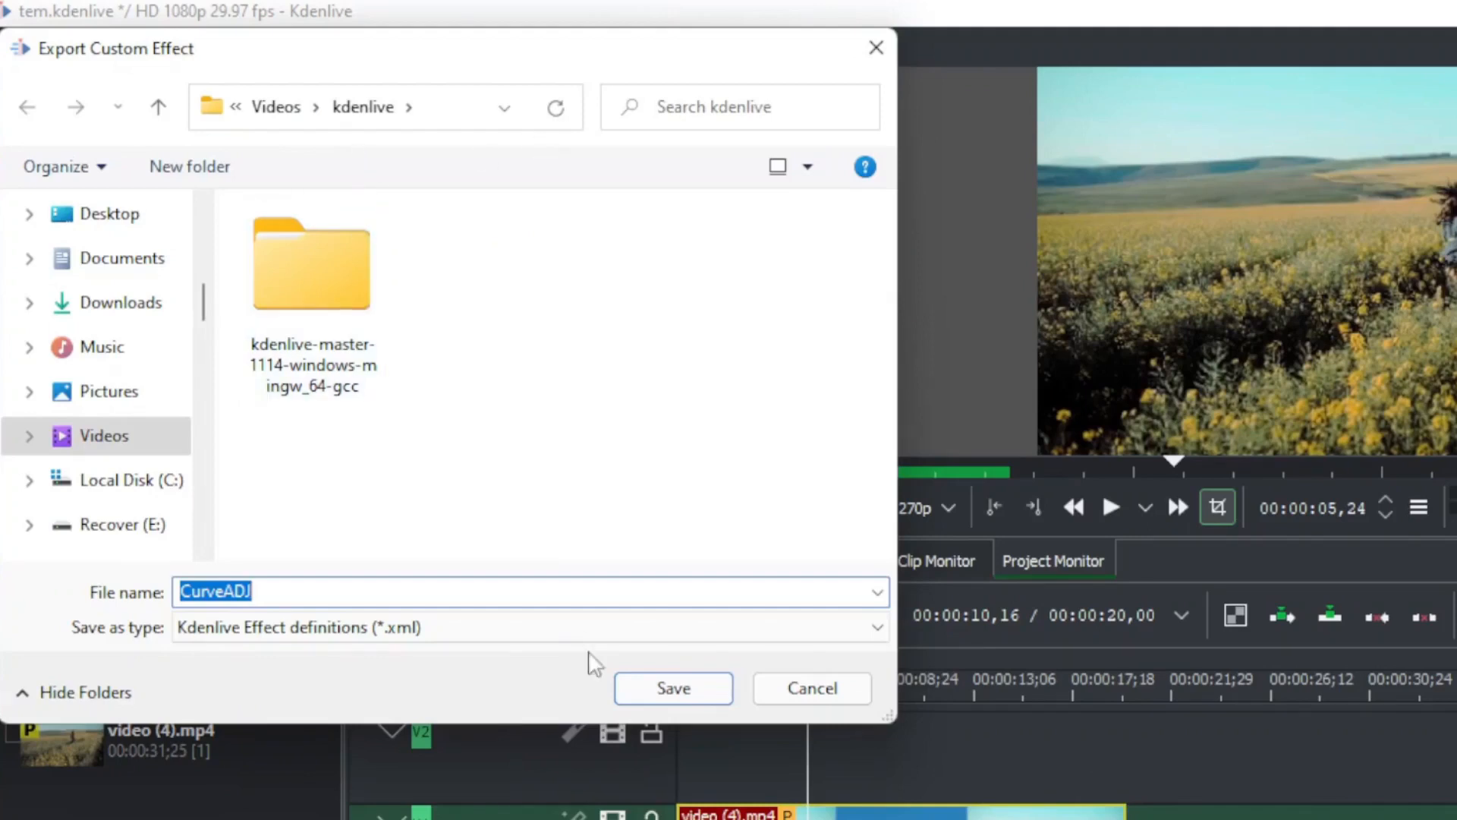
click(673, 687)
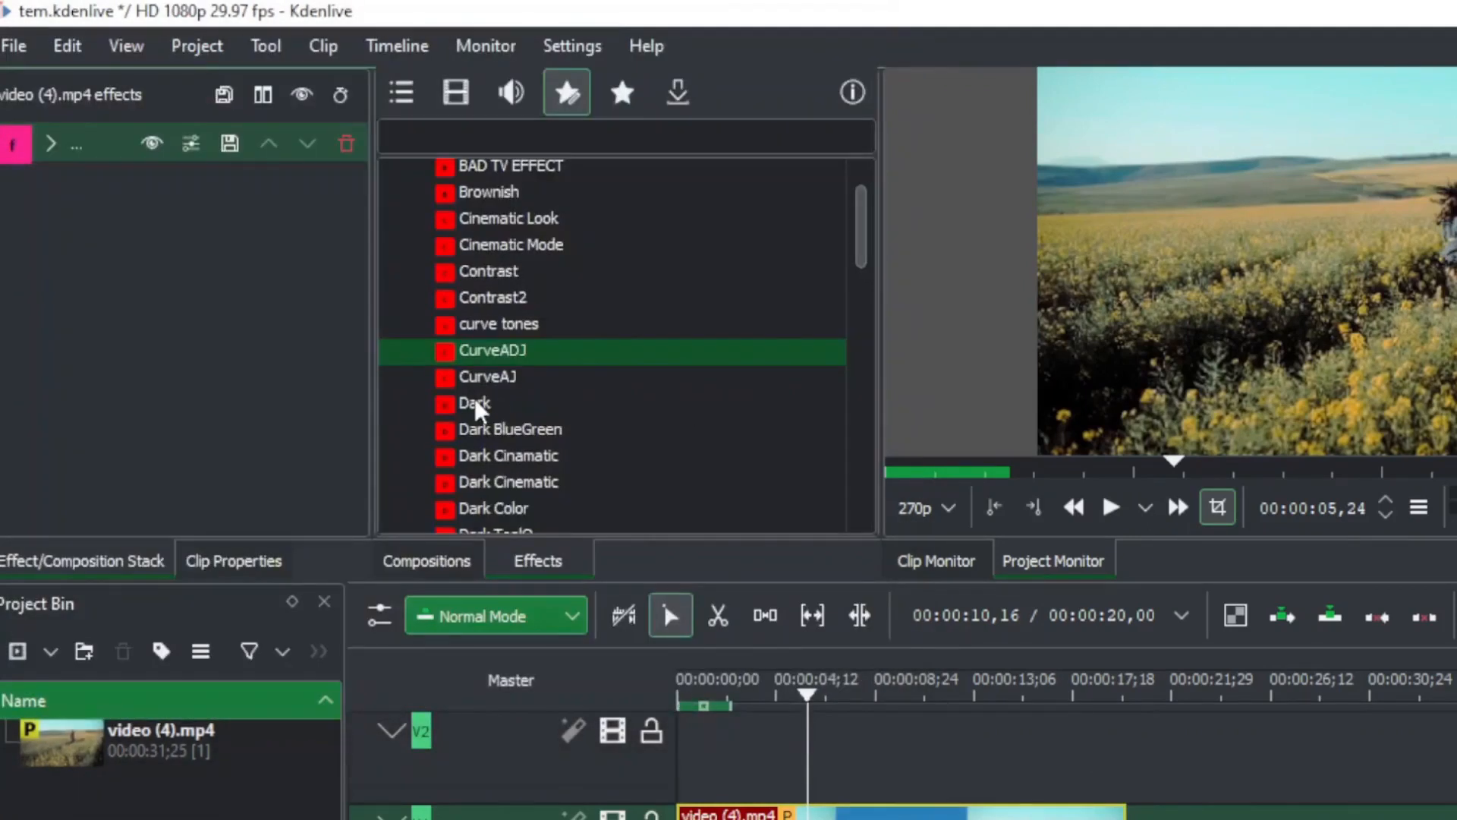
mouse_move(527, 469)
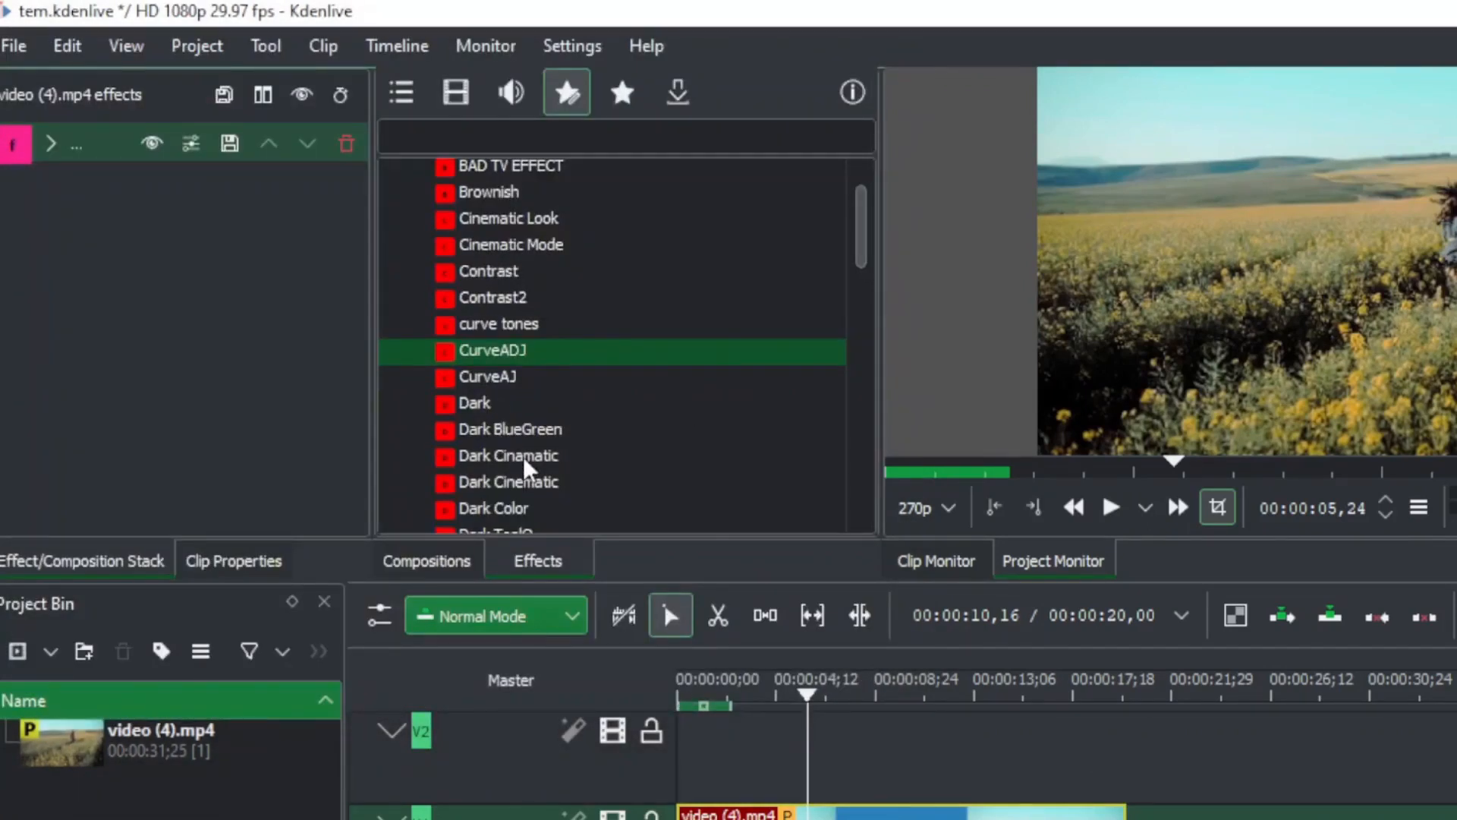
Select the Dark Cinematic custom effect and bring up its options for export
click(508, 456)
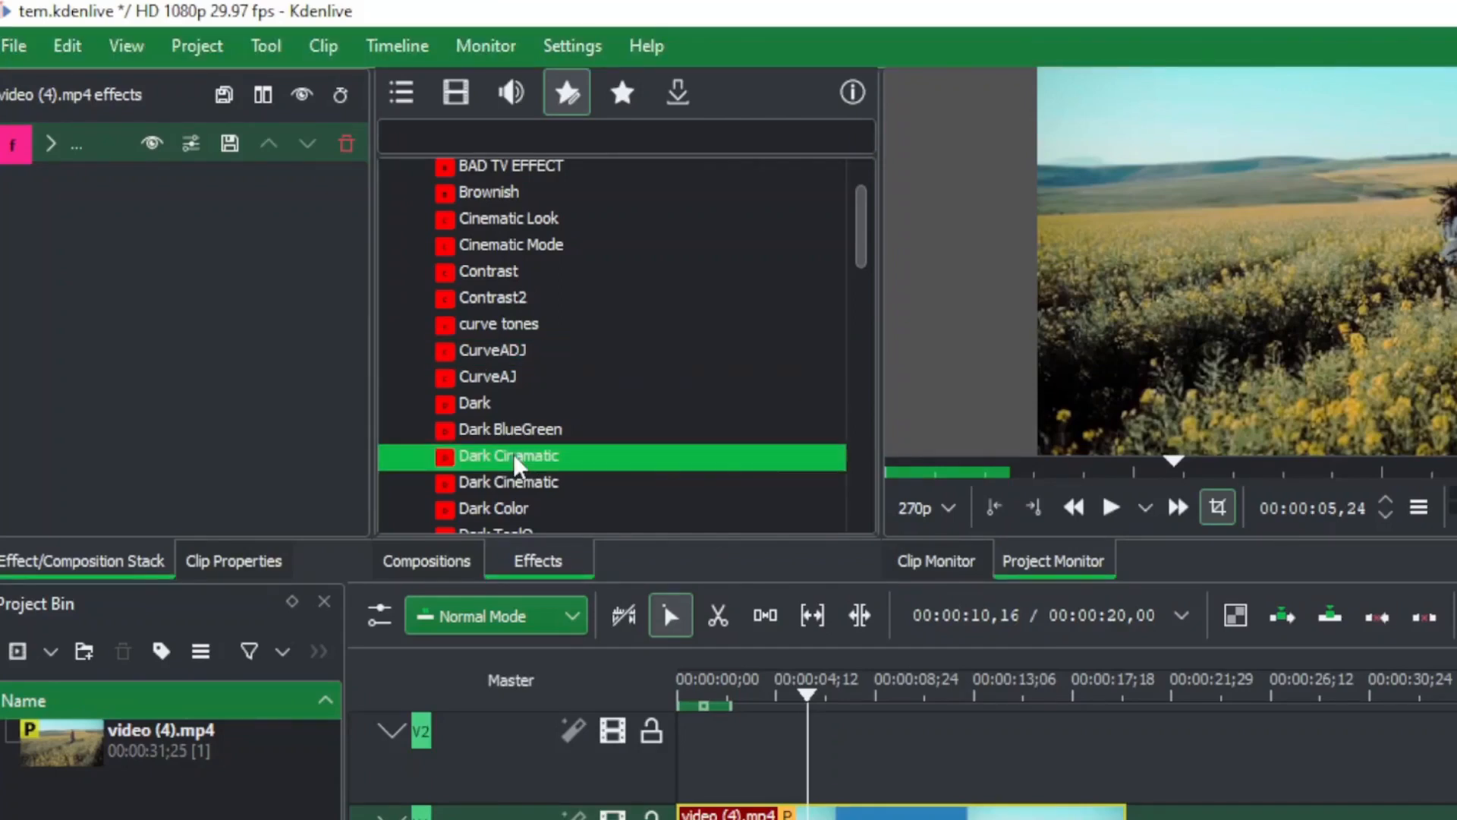
right_click(509, 455)
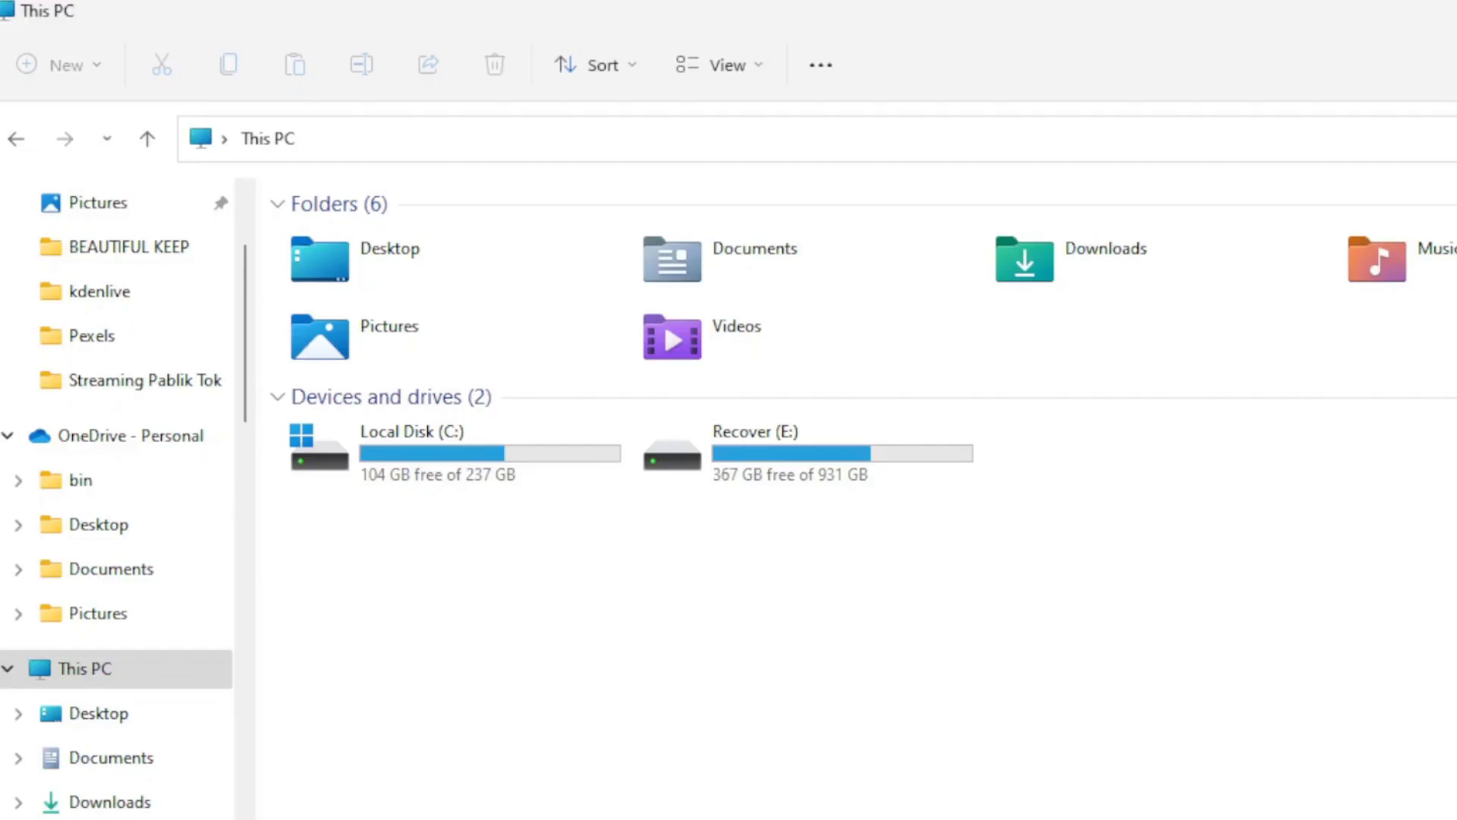
mouse_move(1041, 250)
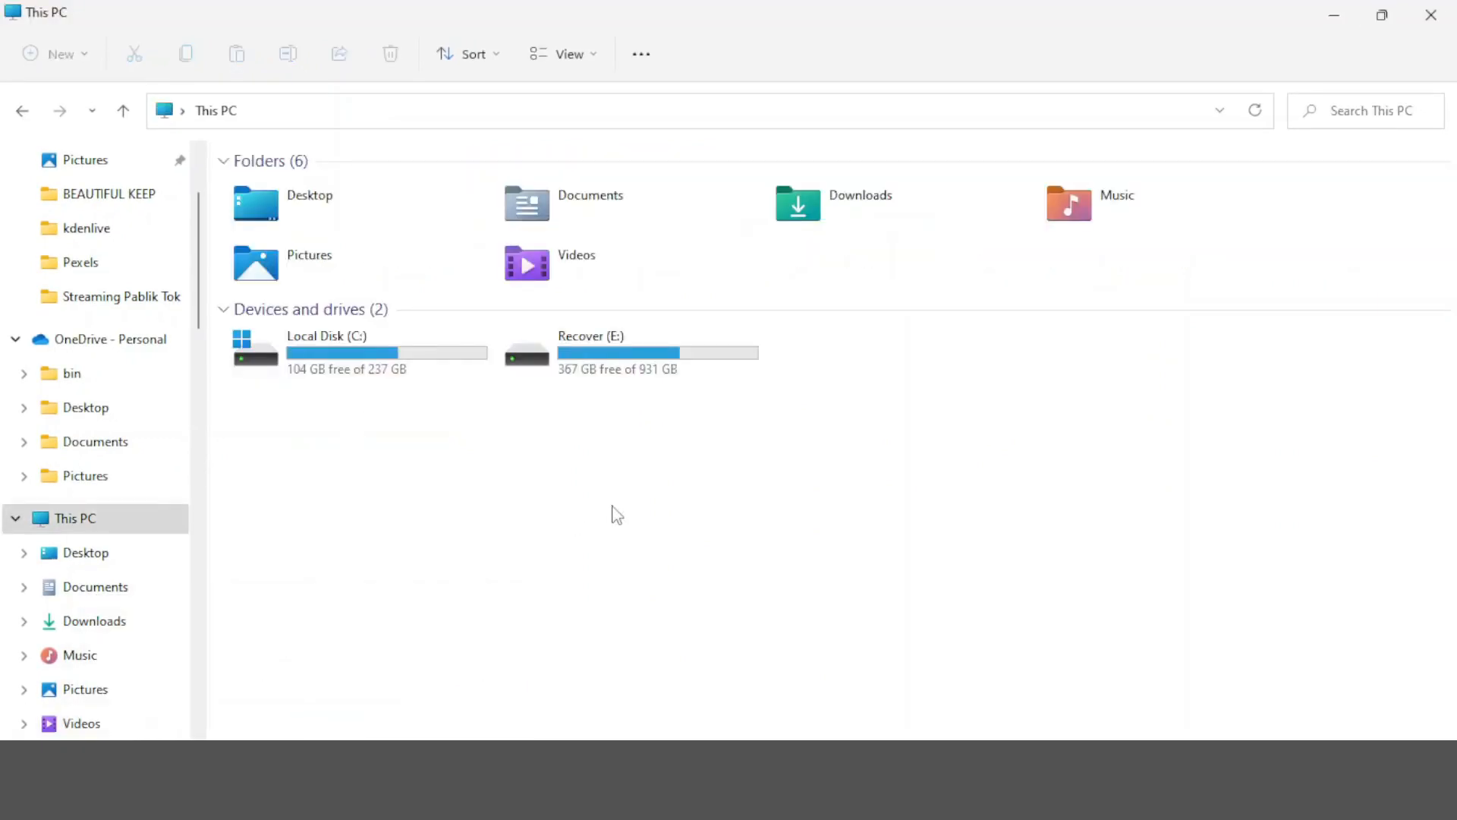
Navigate from Local Disk (C:) through Program Files into the kdenlive installation folder
click(363, 351)
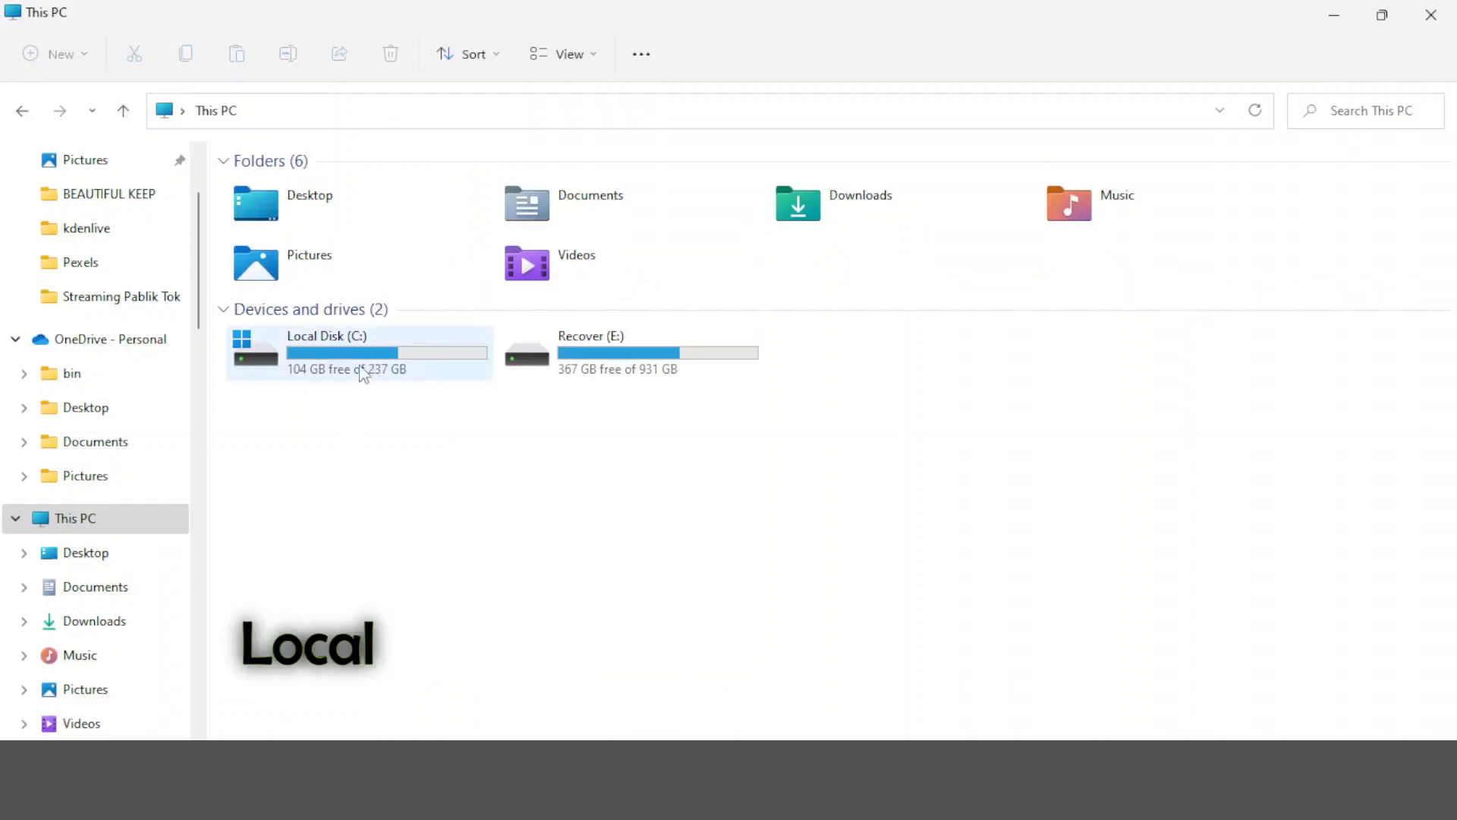
mouse_move(349, 353)
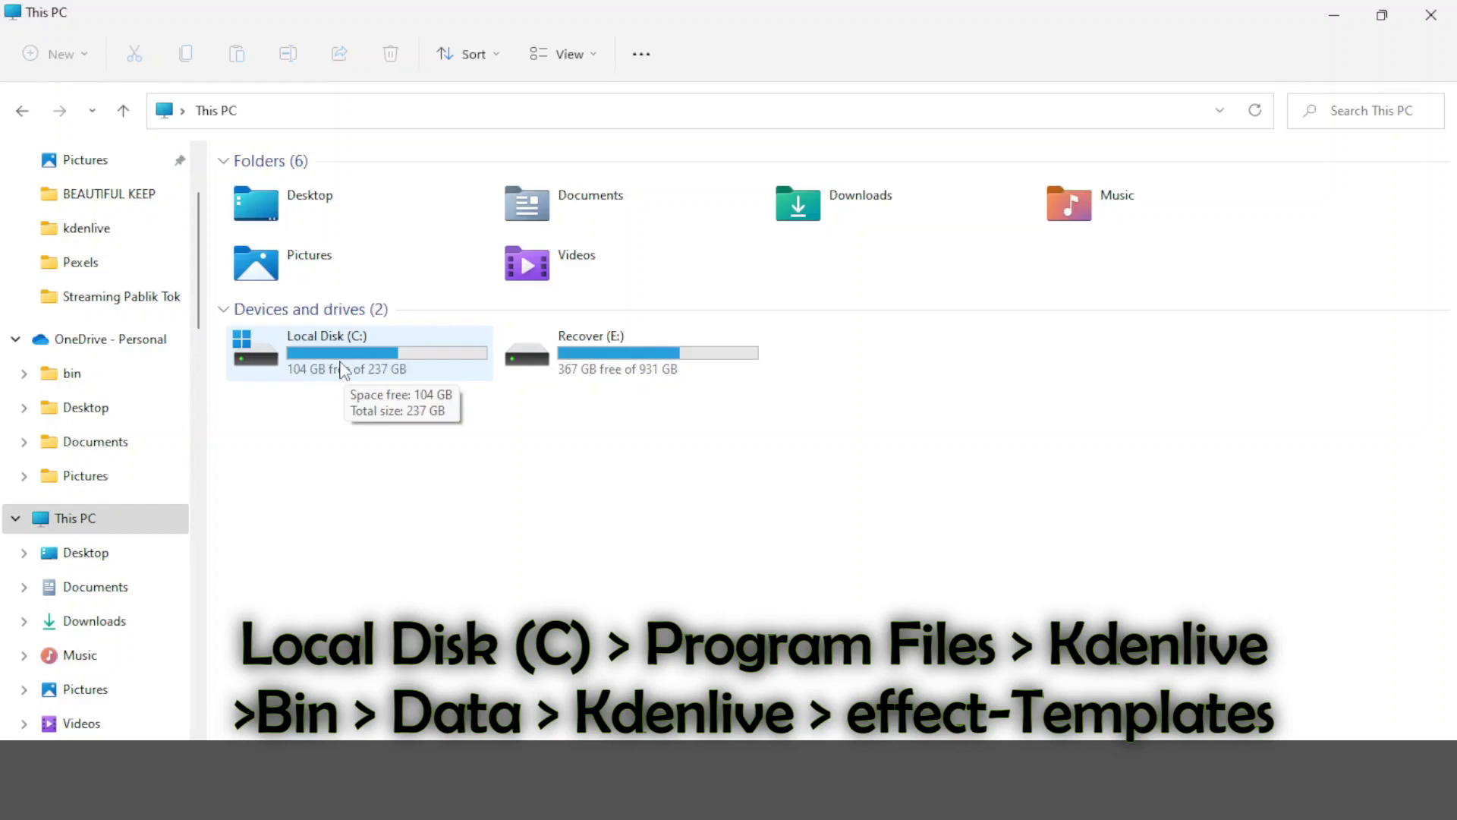
double_click(358, 350)
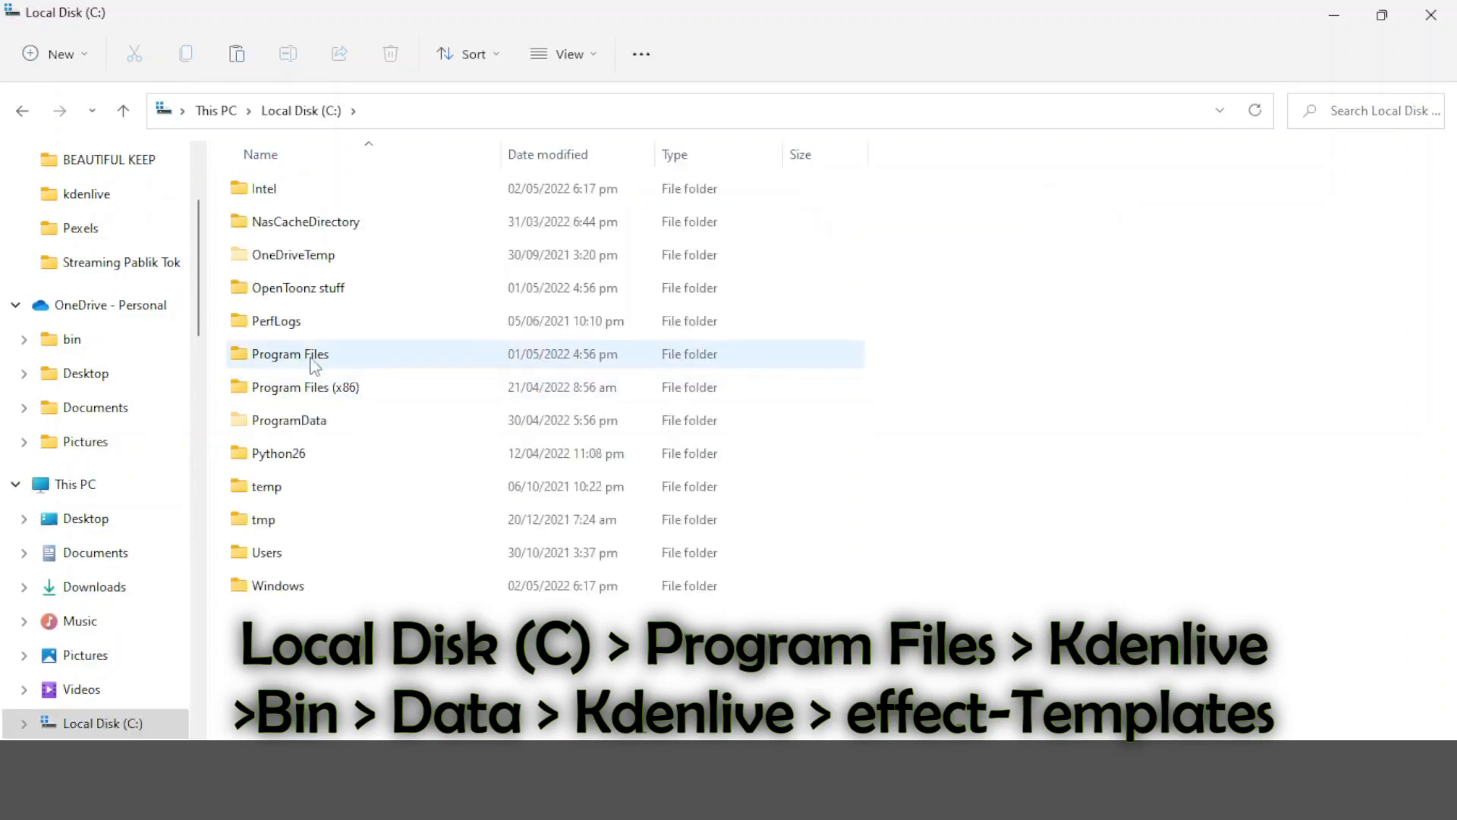
click(290, 354)
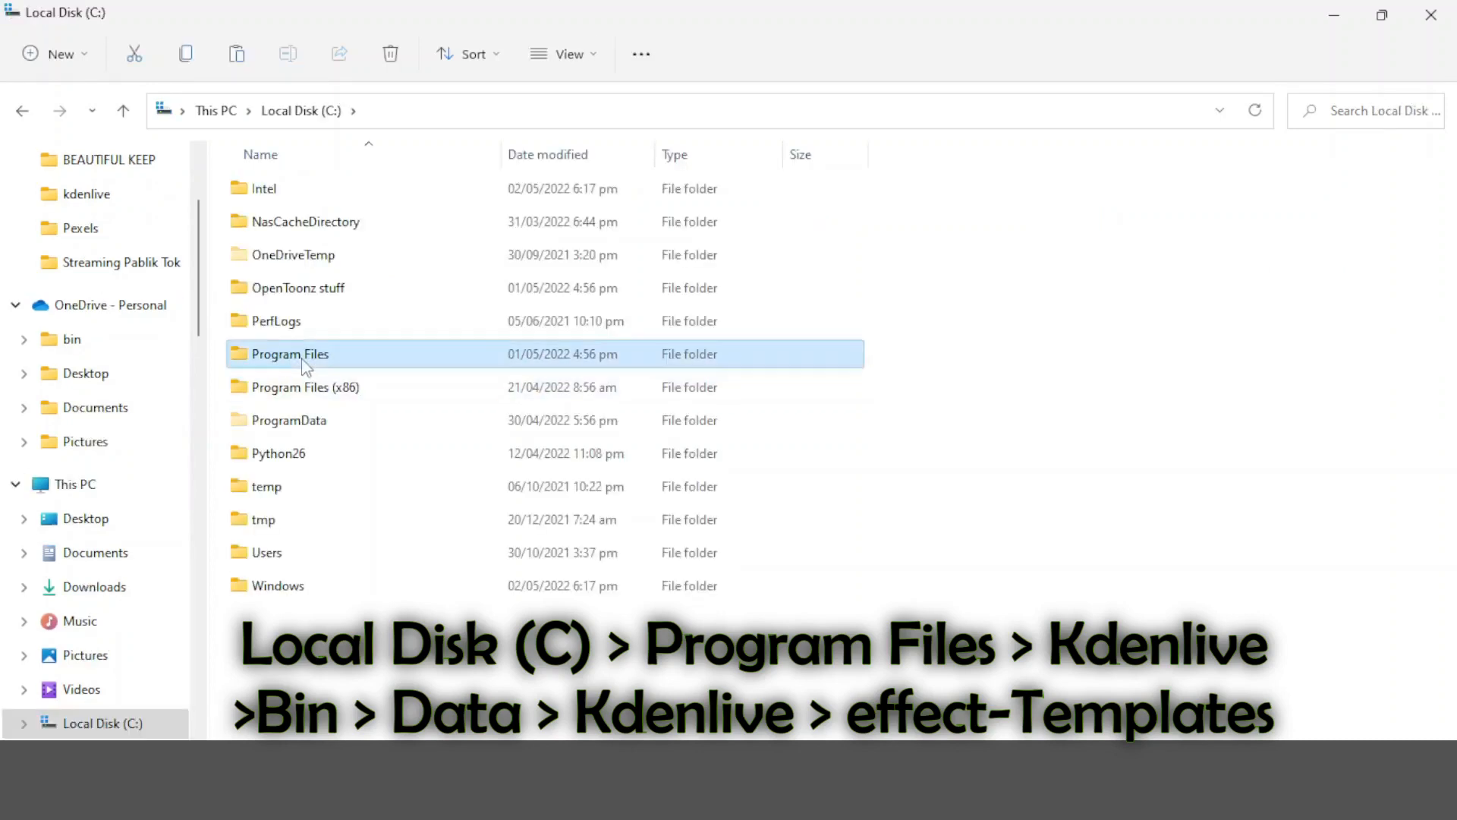
double_click(290, 353)
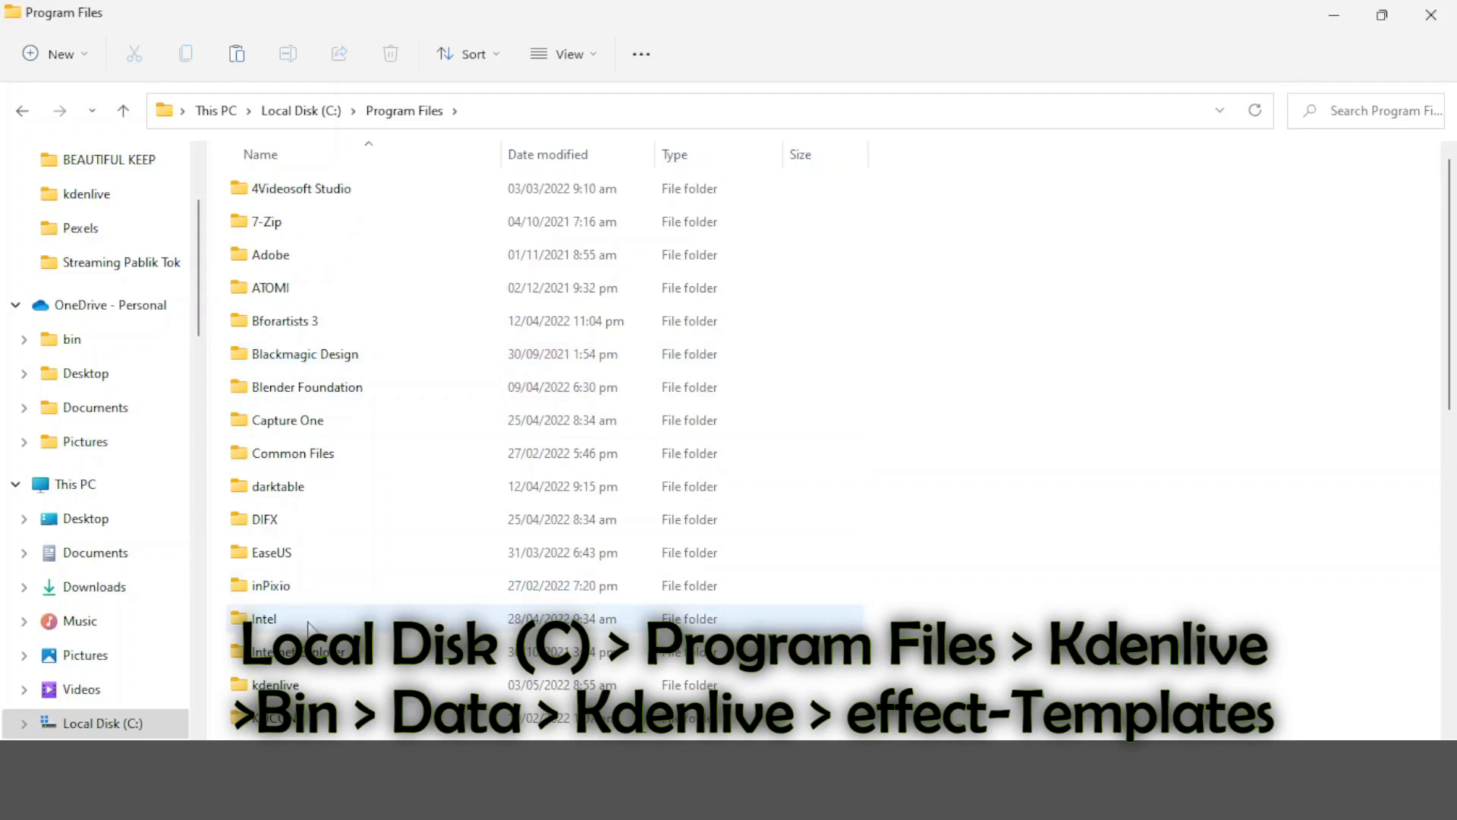
double_click(275, 685)
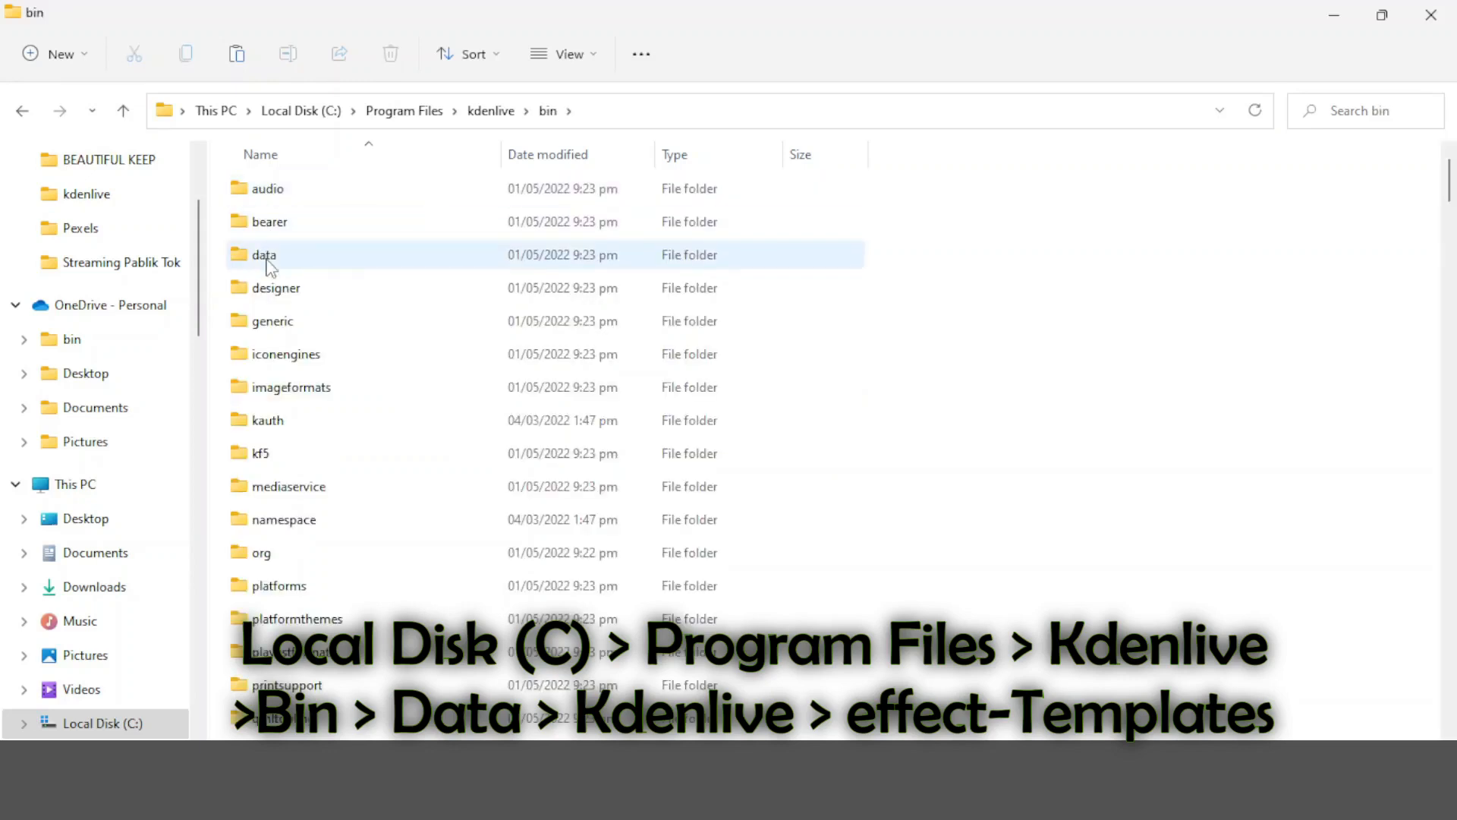
Continue through bin > data > kdenlive into the effect-templates folder
double_click(265, 255)
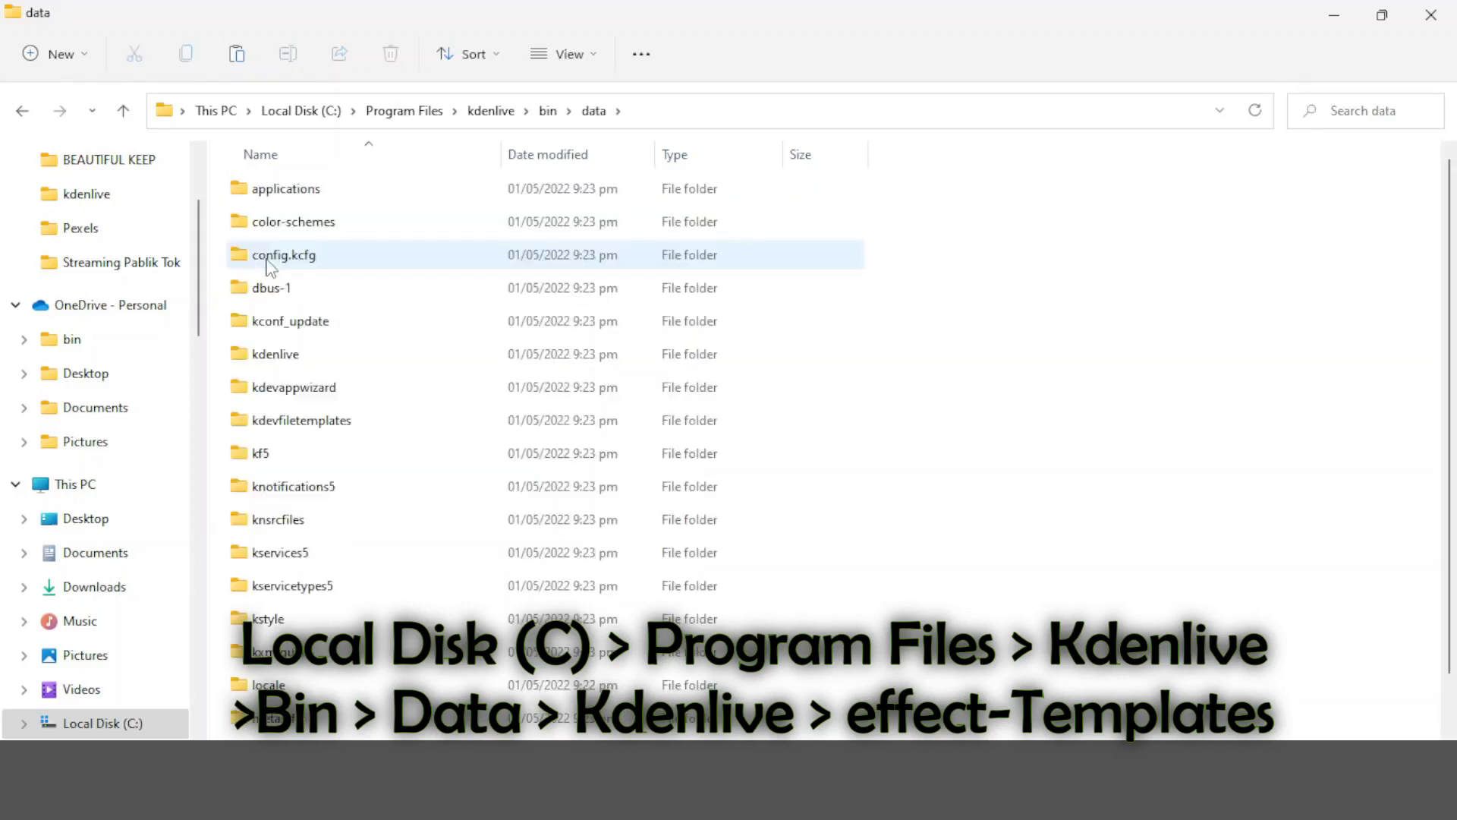
mouse_move(274, 353)
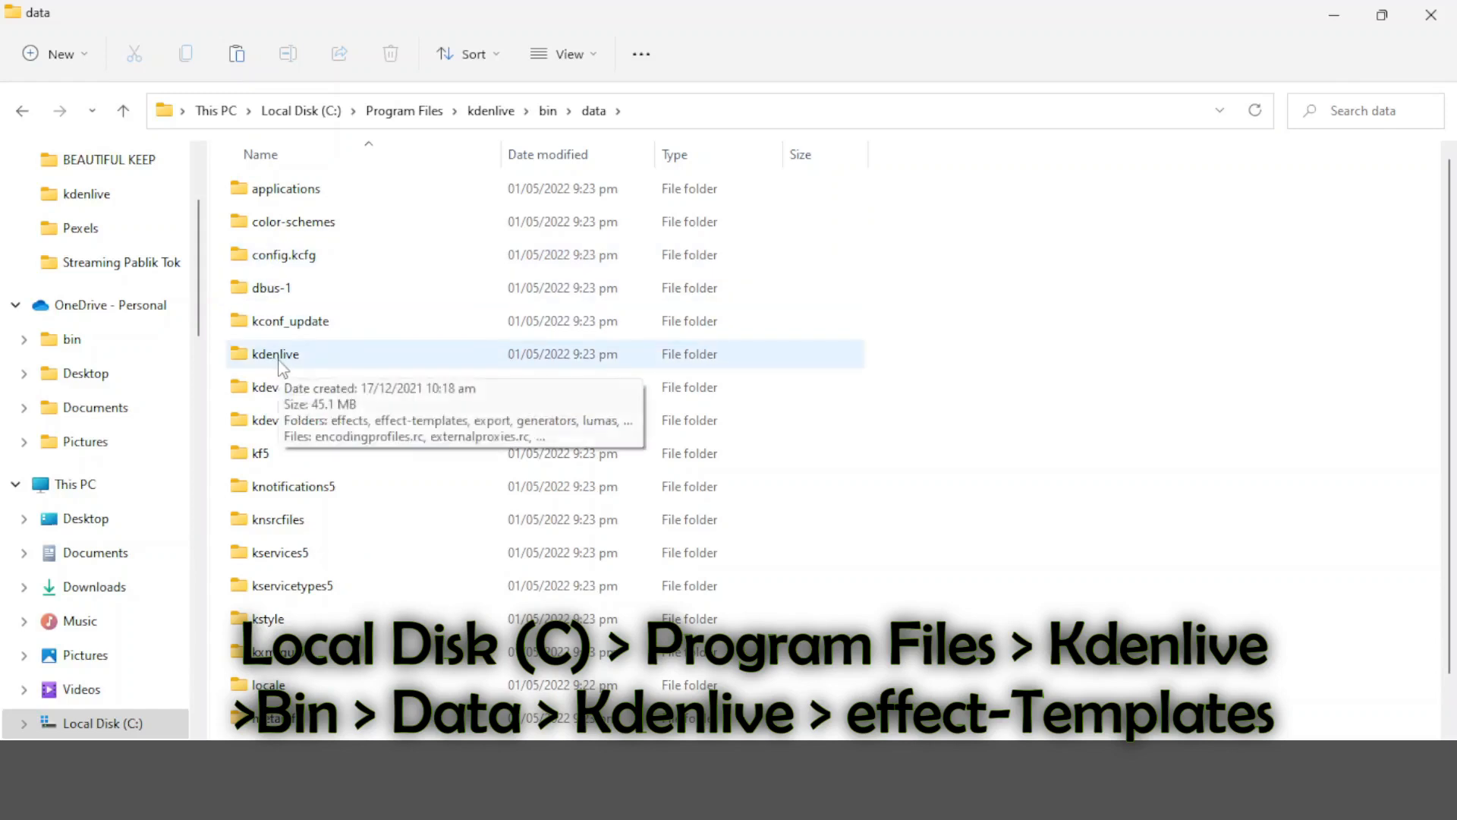
double_click(275, 354)
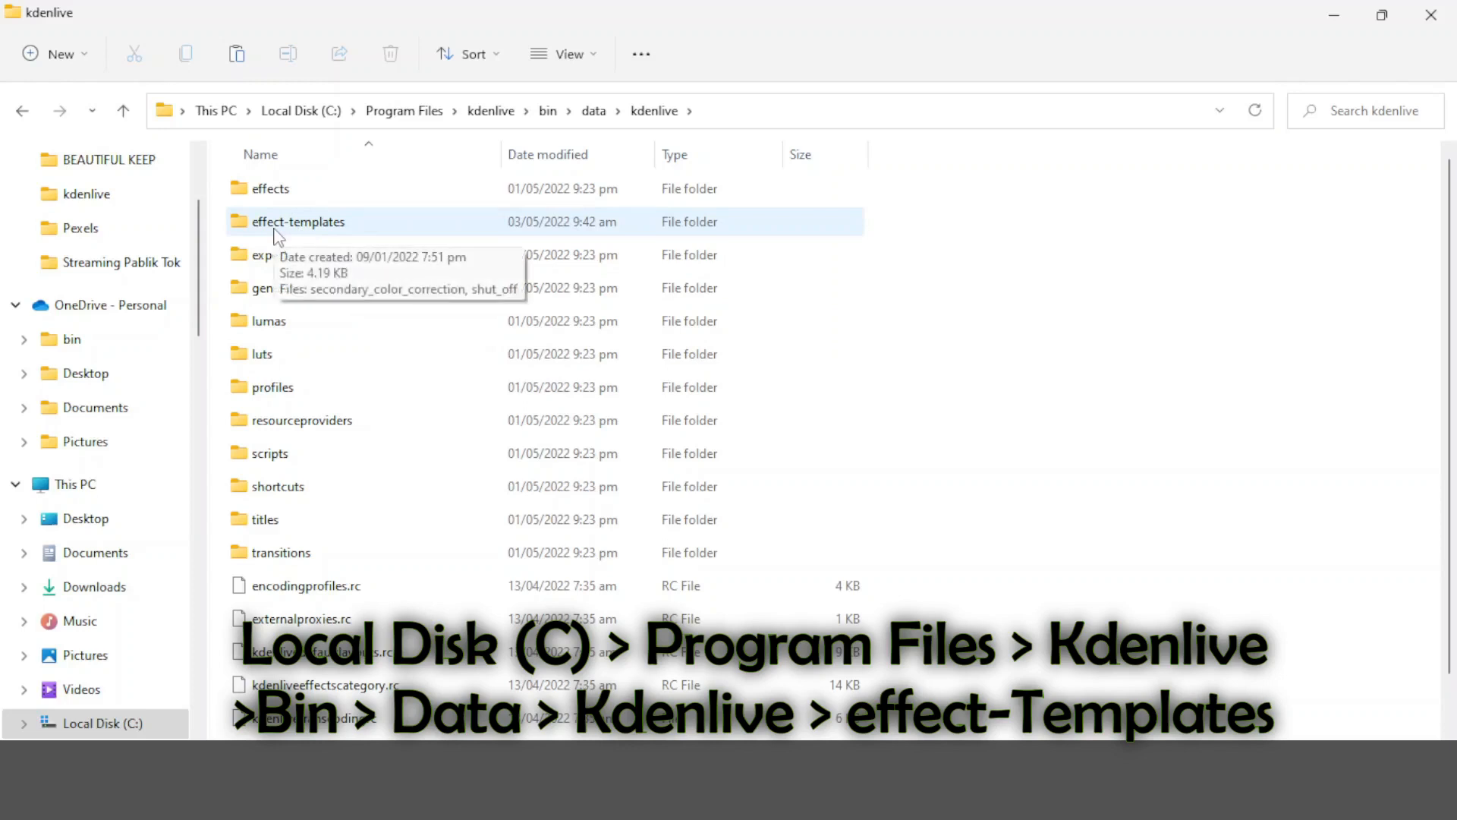
double_click(299, 221)
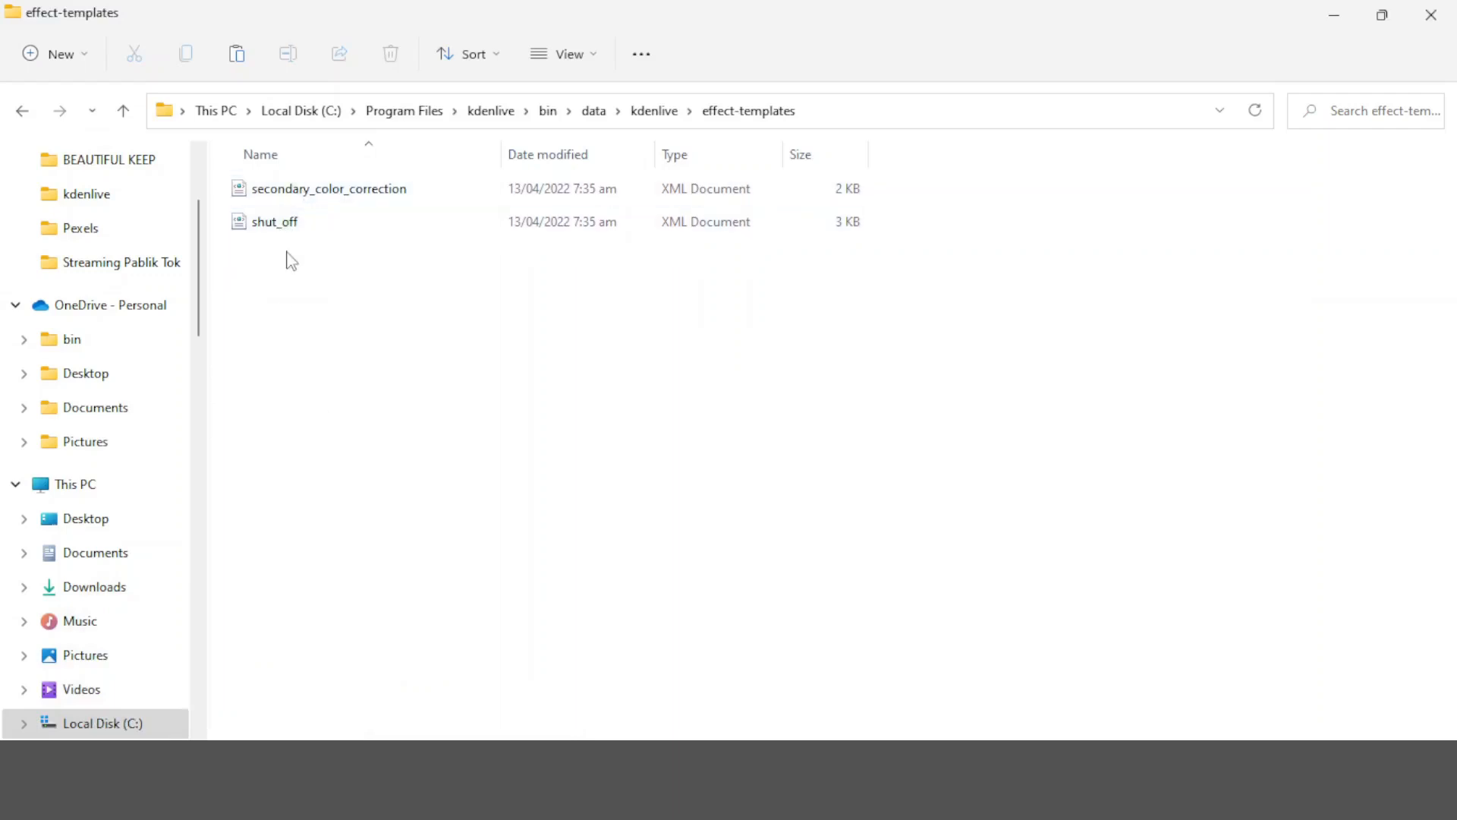
Paste the CurveADJ and Dark Cinamatic XML files into the effect-templates folder
right_click(311, 314)
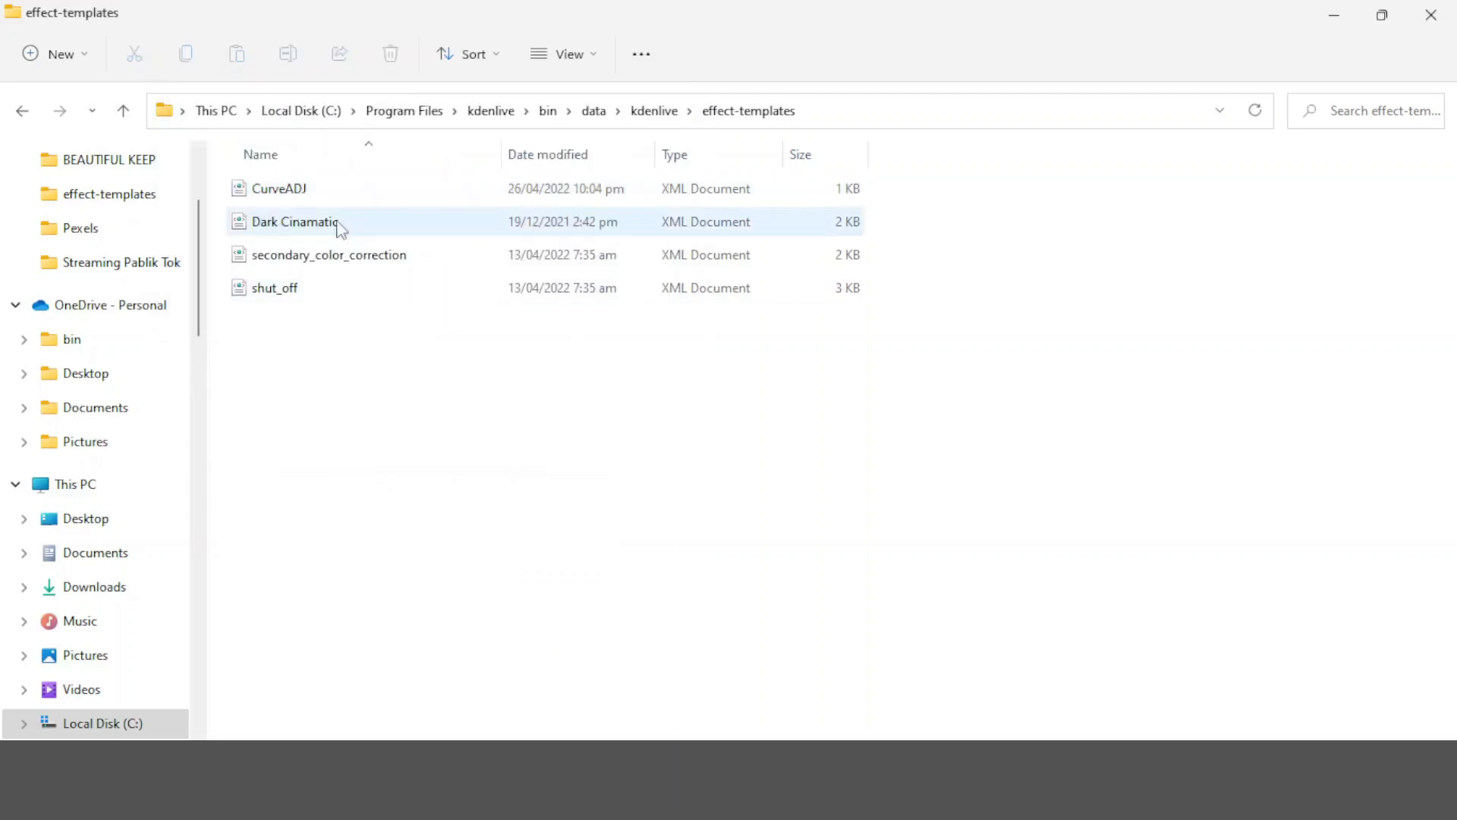
click(346, 372)
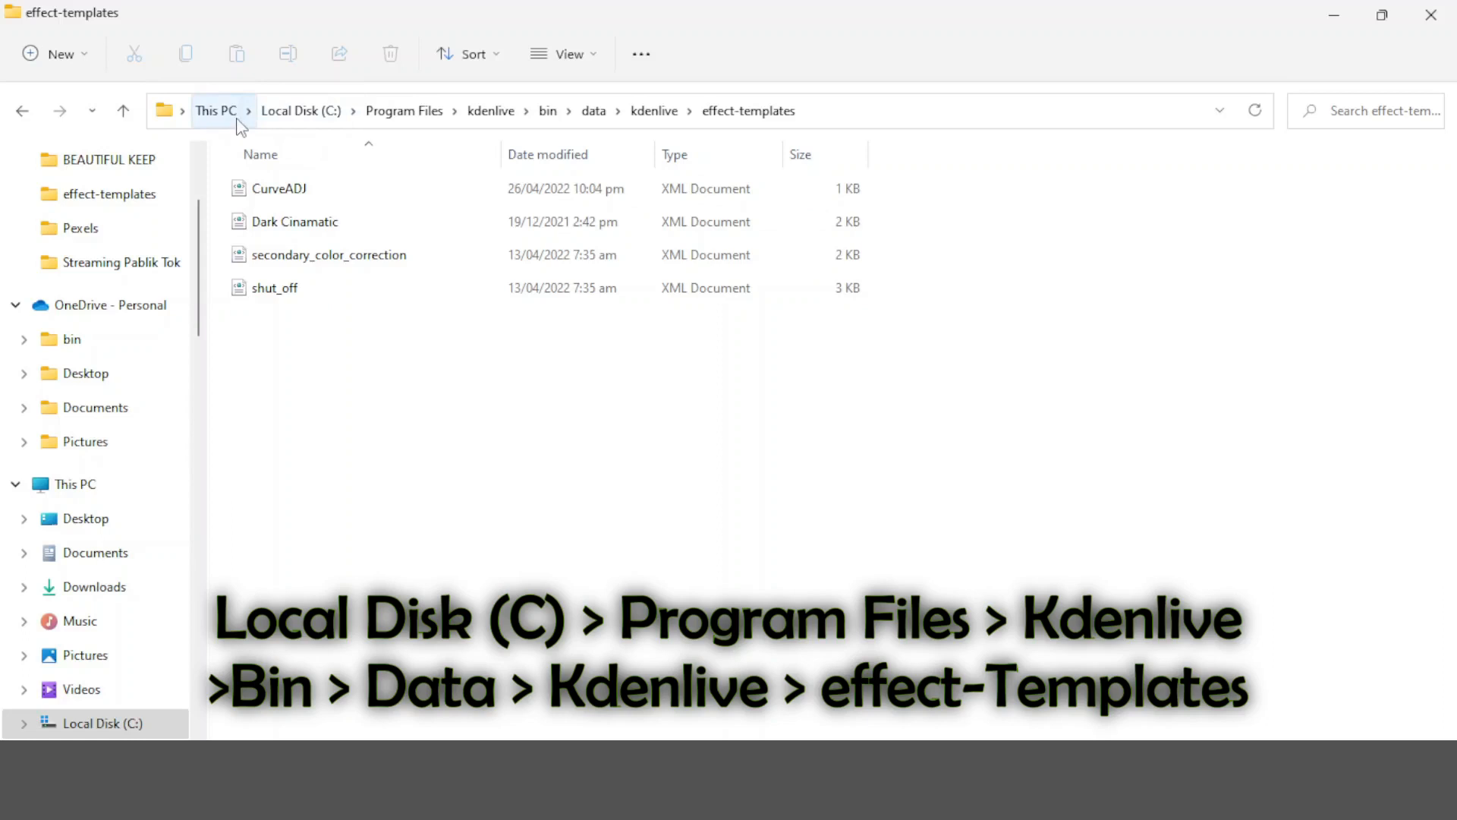
mouse_move(403, 111)
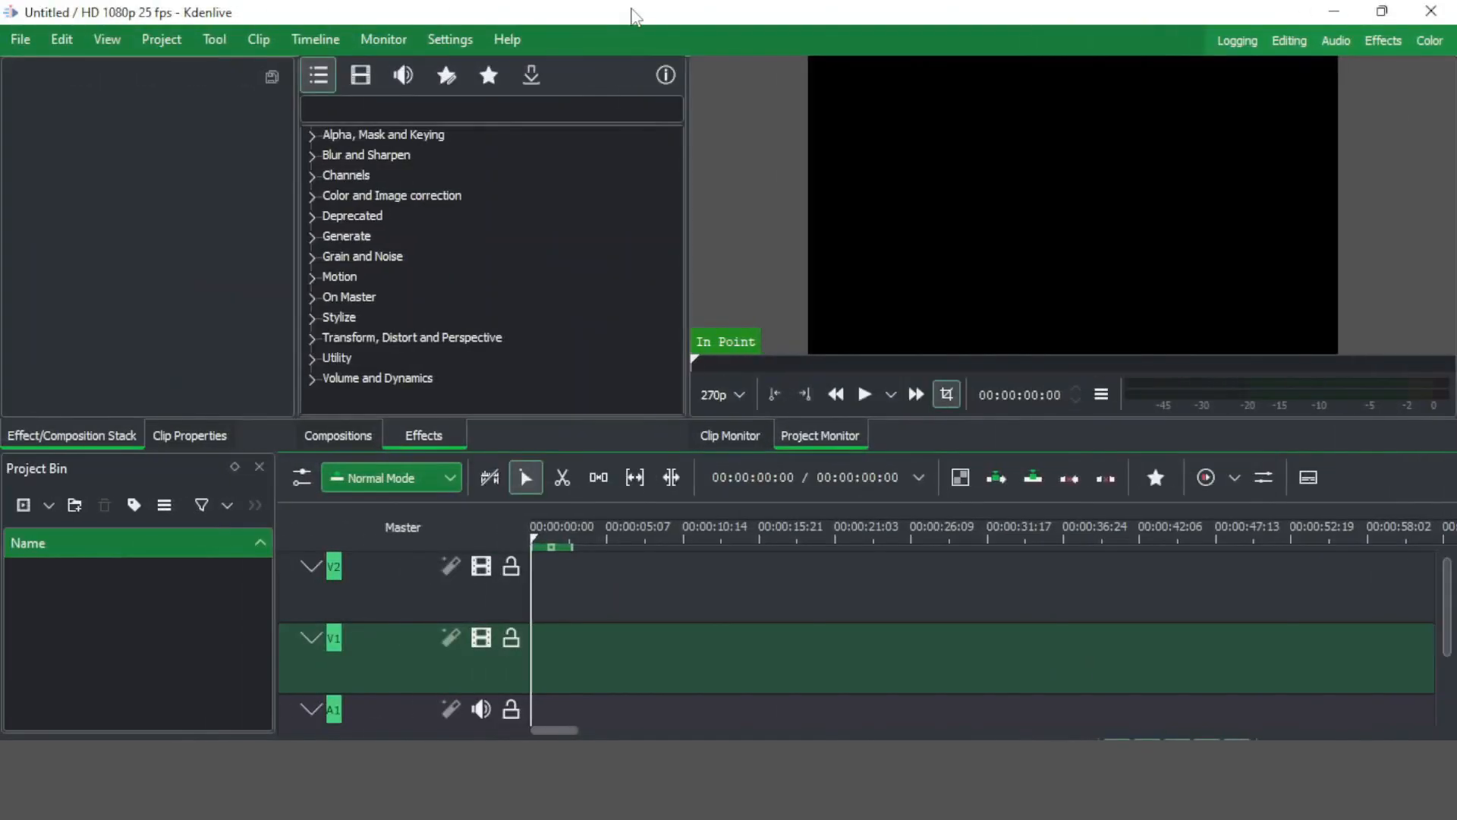
Show the custom effects so Templates lists Dark Cinamatic, Secondary color correction and Shut-off
click(445, 76)
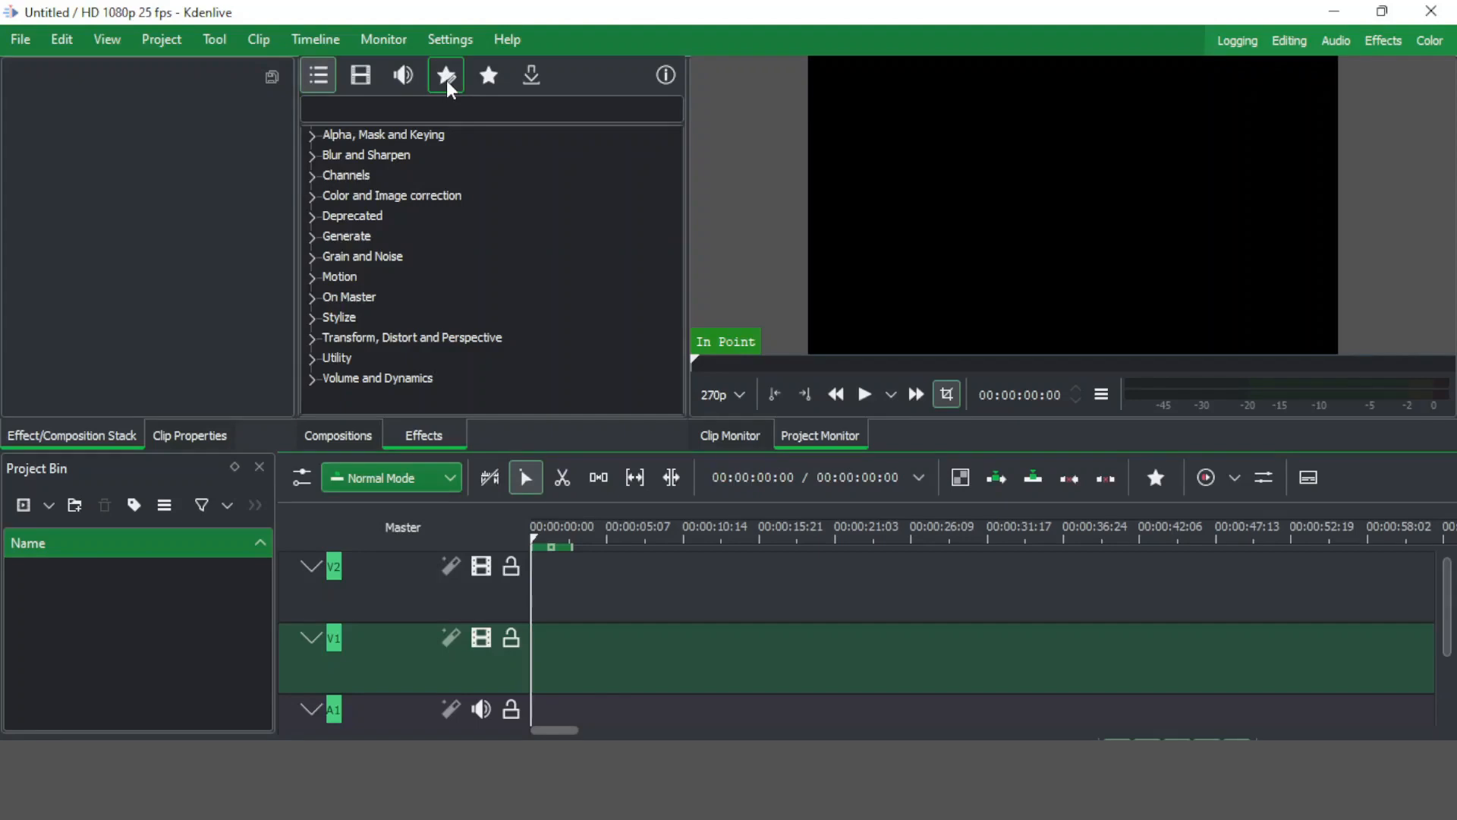
click(445, 74)
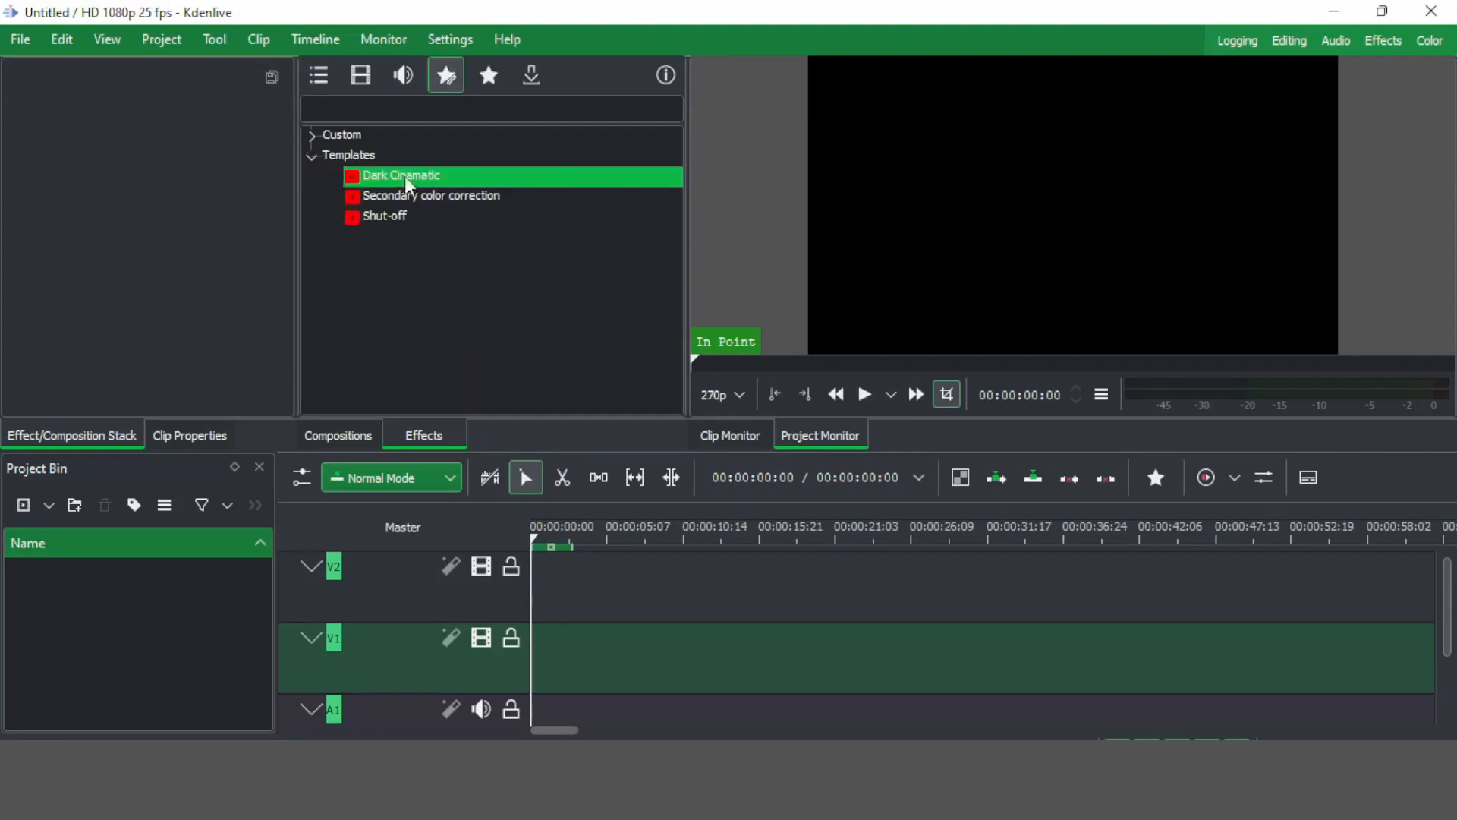